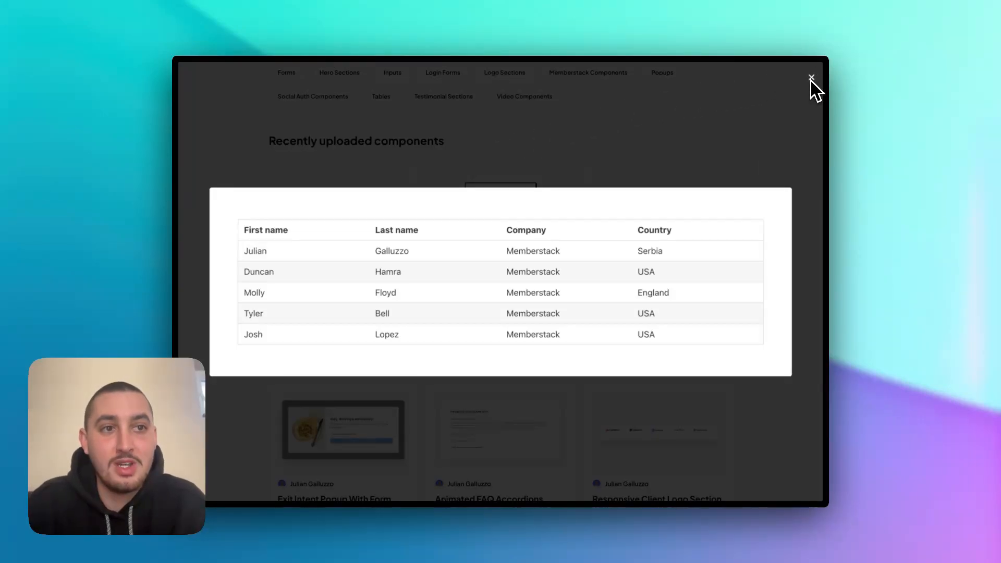
Step: Close the quick preview and view the Semantic HTML Table component's own page
{"action": "left_click", "coordinate": [812, 78]}
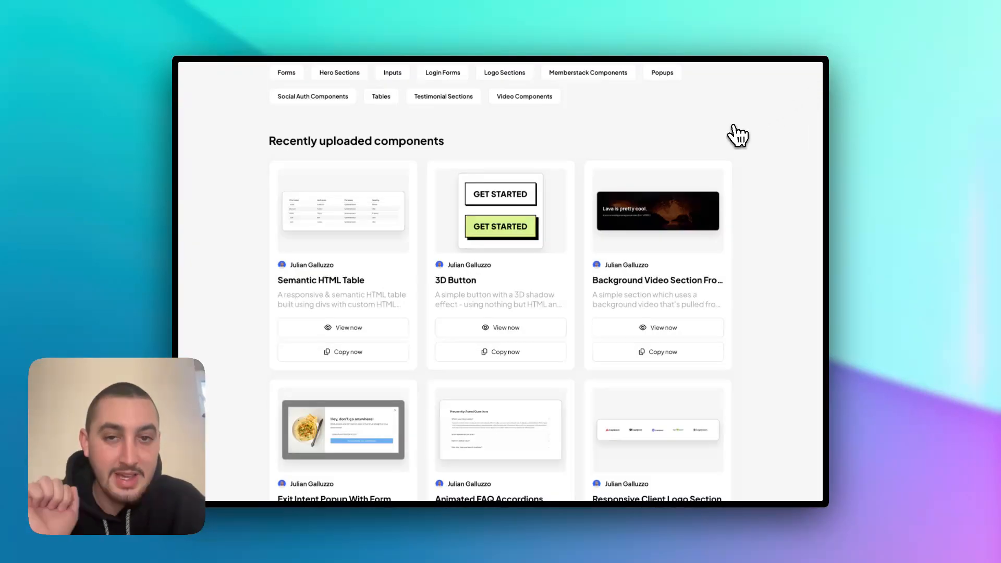
{"action": "scroll", "scroll_direction": "up", "scroll_amount": 3}
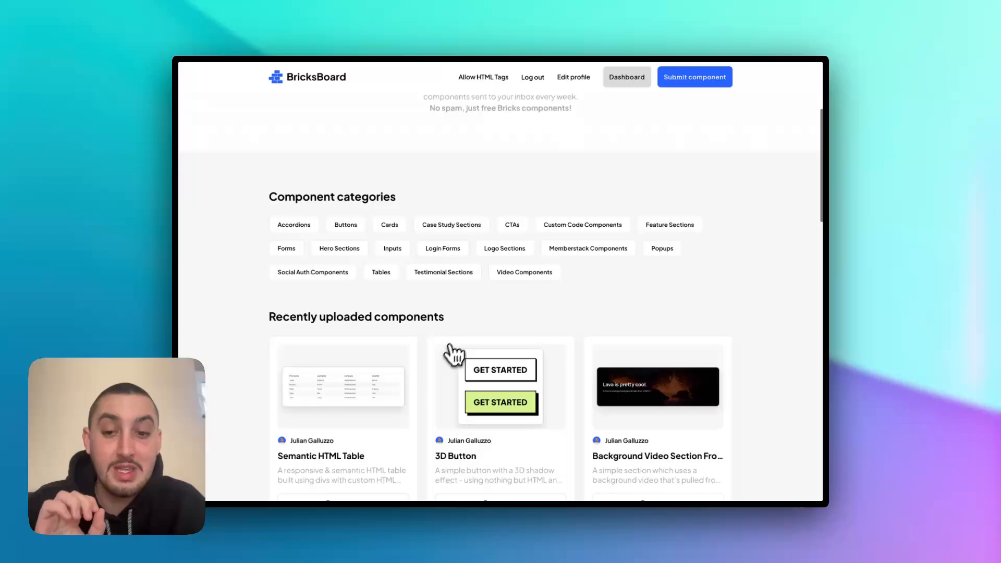
{"action": "scroll", "scroll_direction": "up", "scroll_amount": 3}
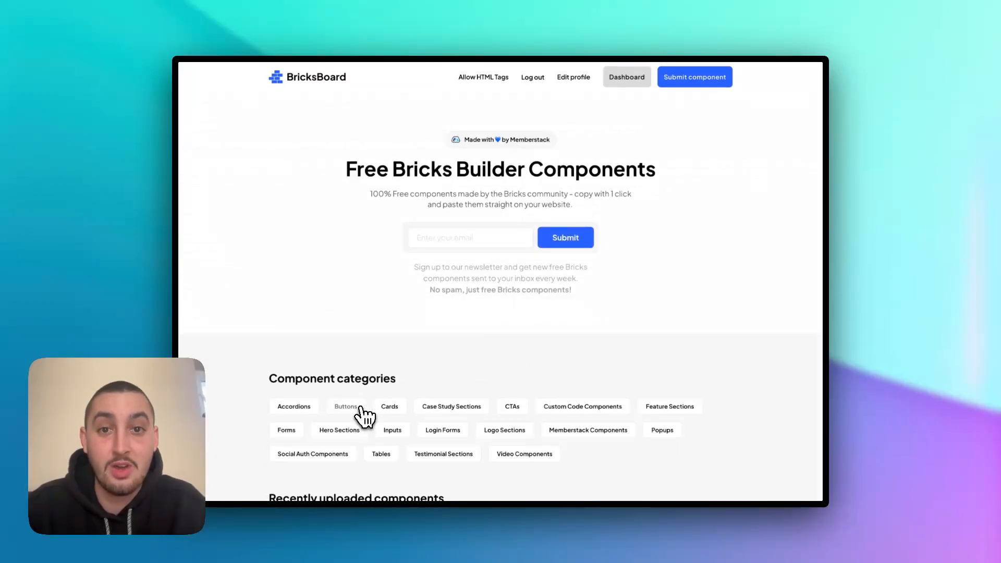
{"action": "scroll", "scroll_direction": "down", "scroll_amount": 3}
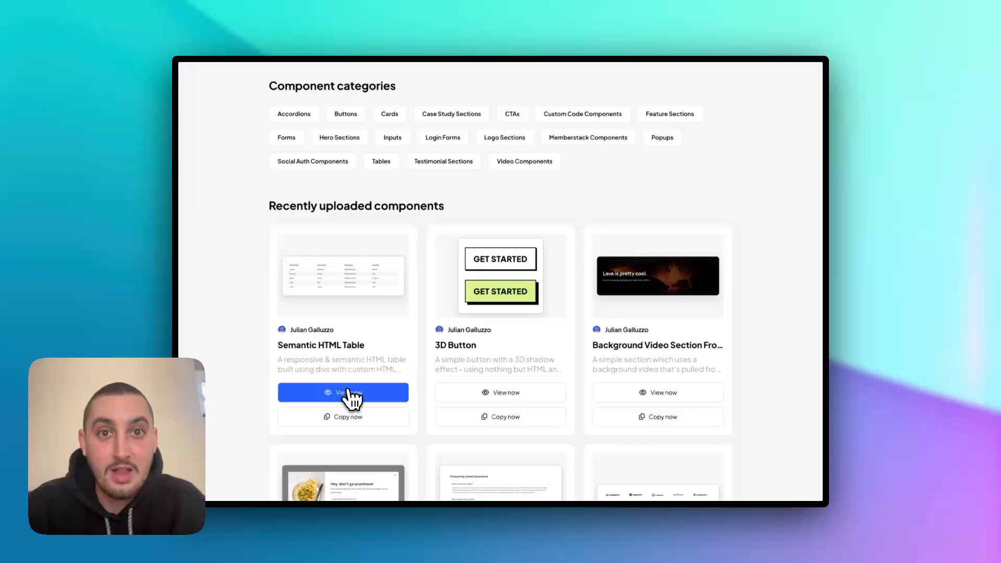
{"action": "mouse_move", "coordinate": [445, 285]}
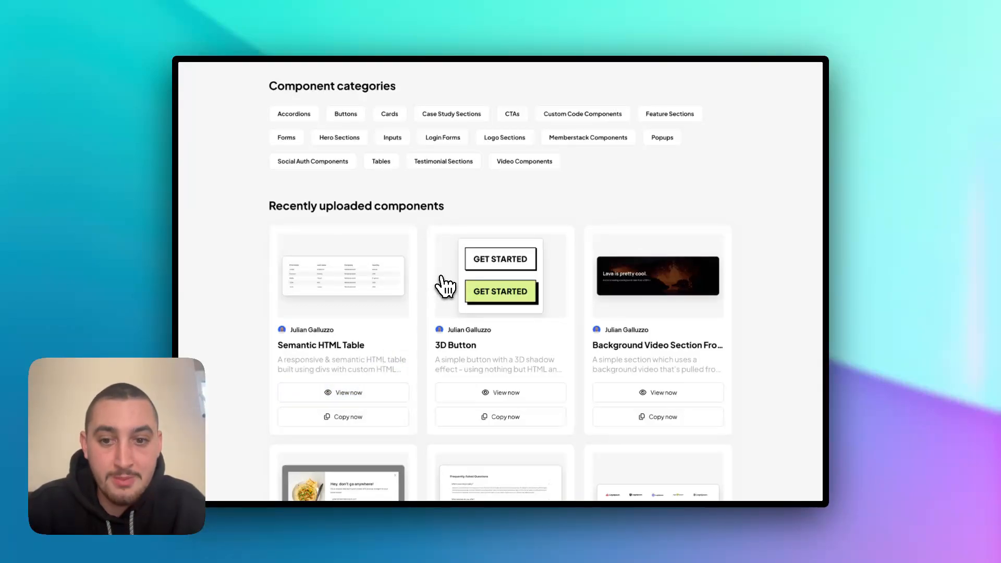
{"action": "left_click", "coordinate": [343, 392]}
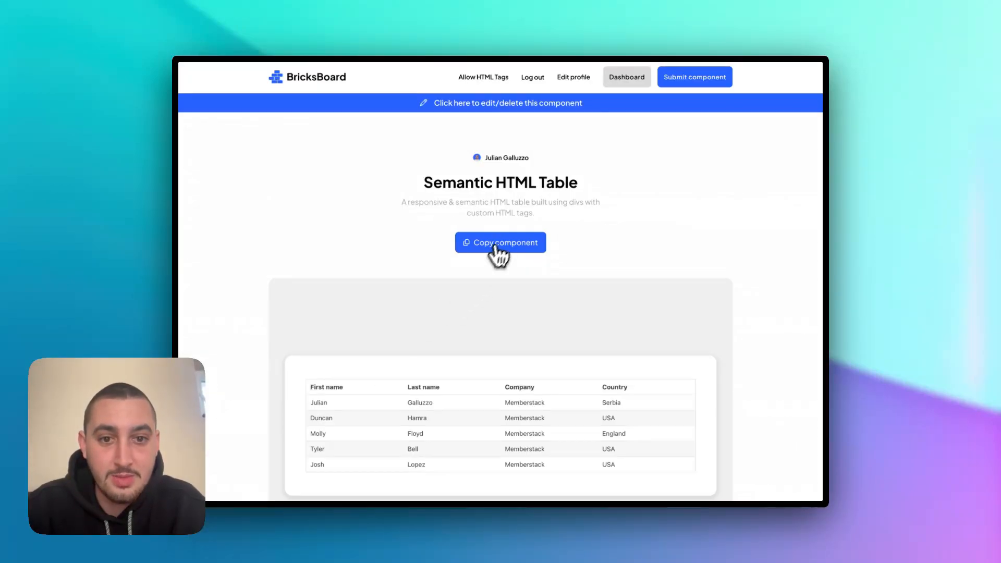
{"action": "mouse_move", "coordinate": [205, 338]}
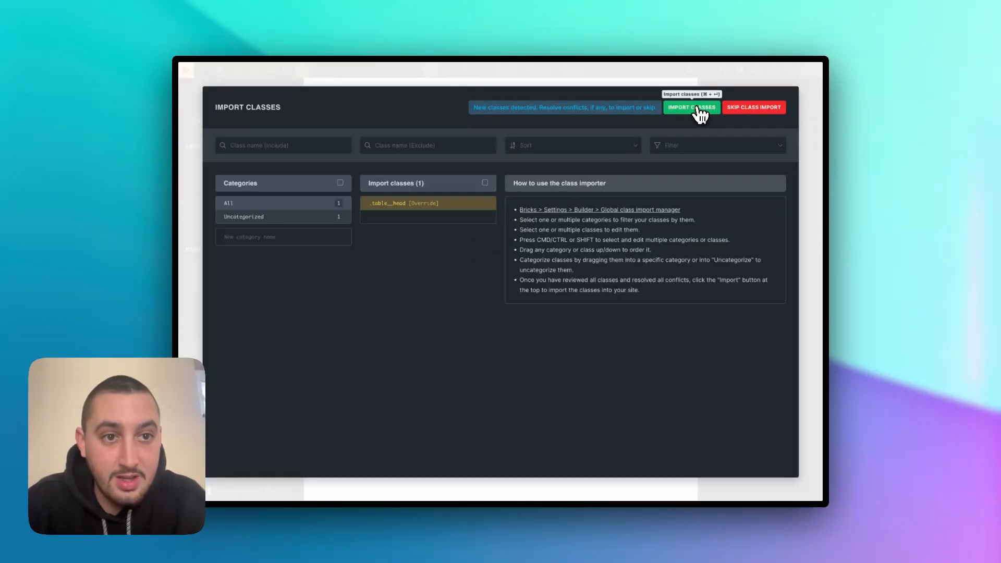
Step: Confirm importing the pasted table's classes in the Import Classes dialog
{"action": "left_click", "coordinate": [691, 106]}
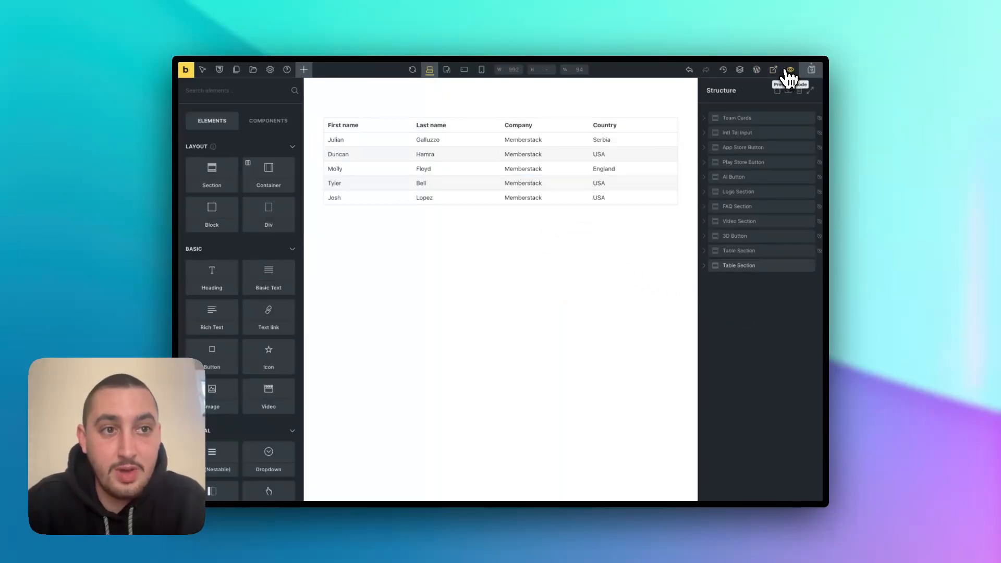
{"action": "left_click", "coordinate": [790, 69]}
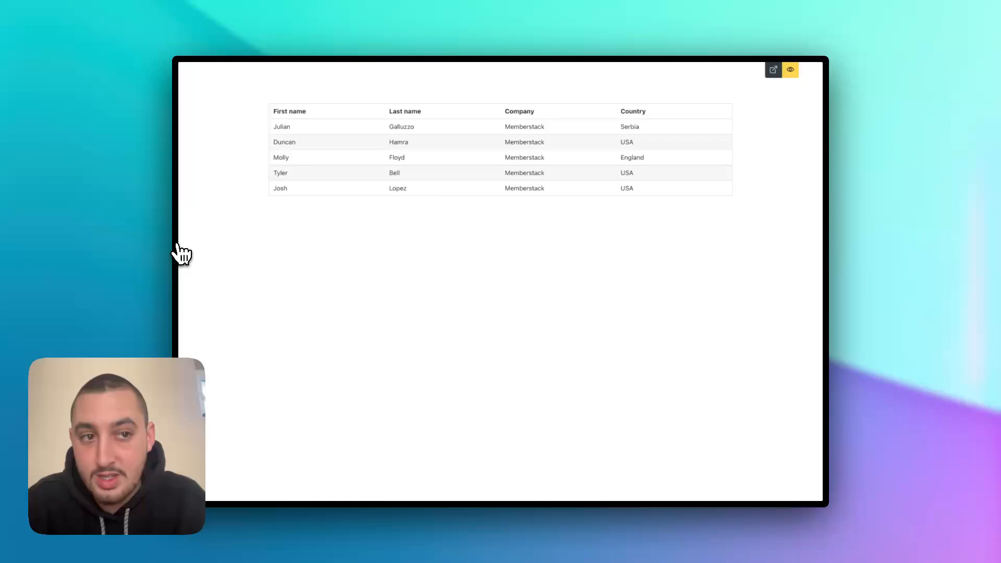
{"action": "mouse_move", "coordinate": [195, 253]}
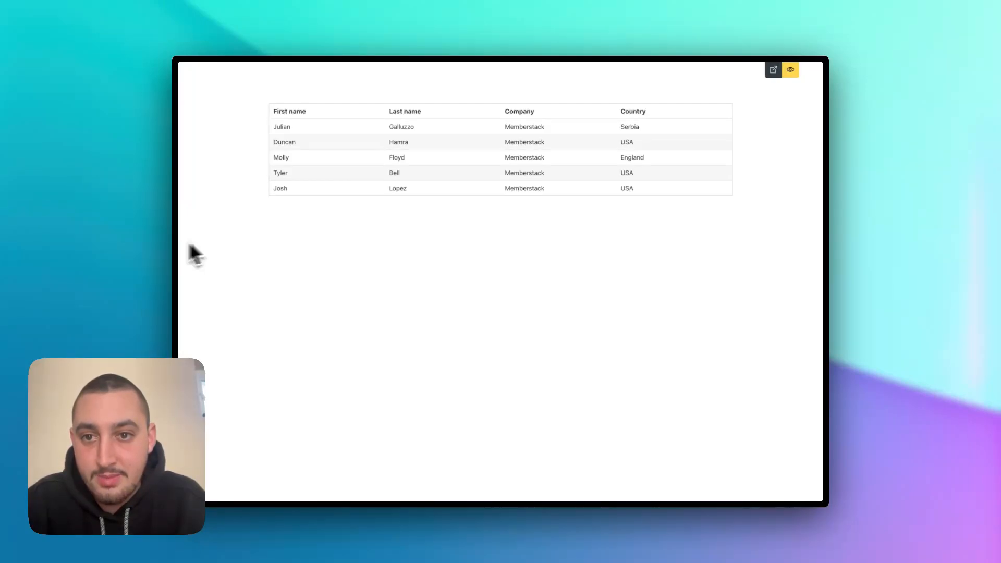
{"action": "key", "text": "F12"}
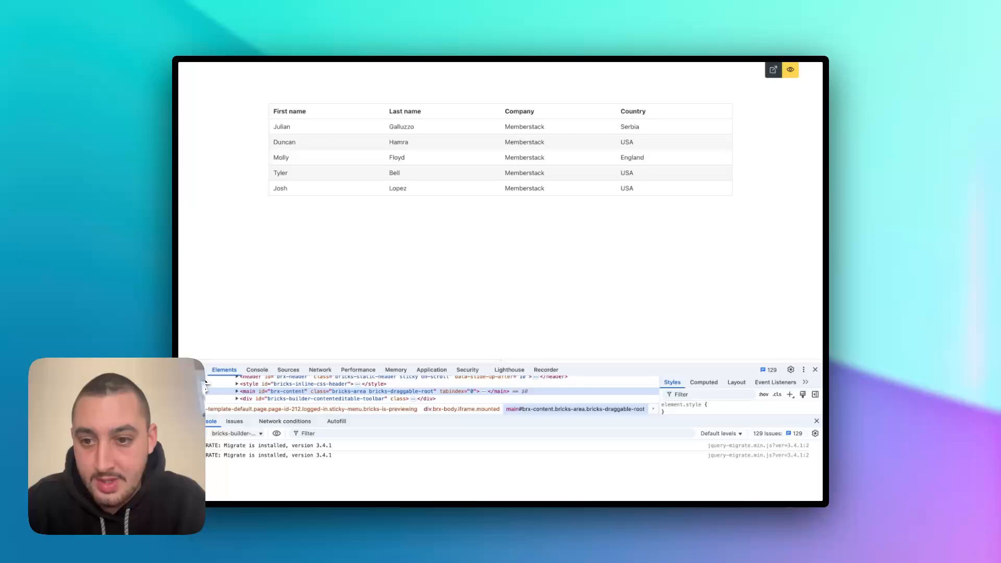
{"action": "left_click", "coordinate": [773, 71]}
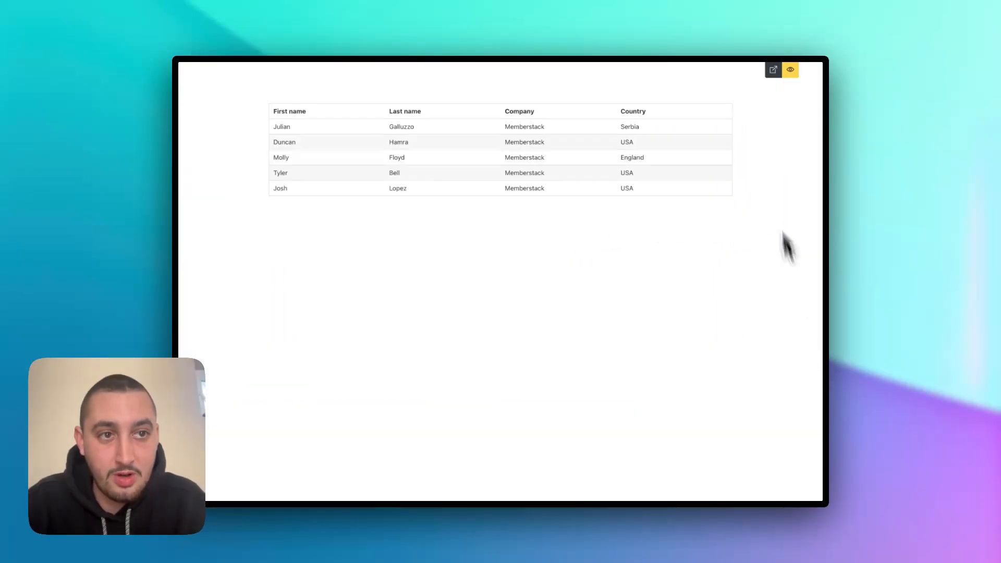
{"action": "left_click", "coordinate": [790, 70]}
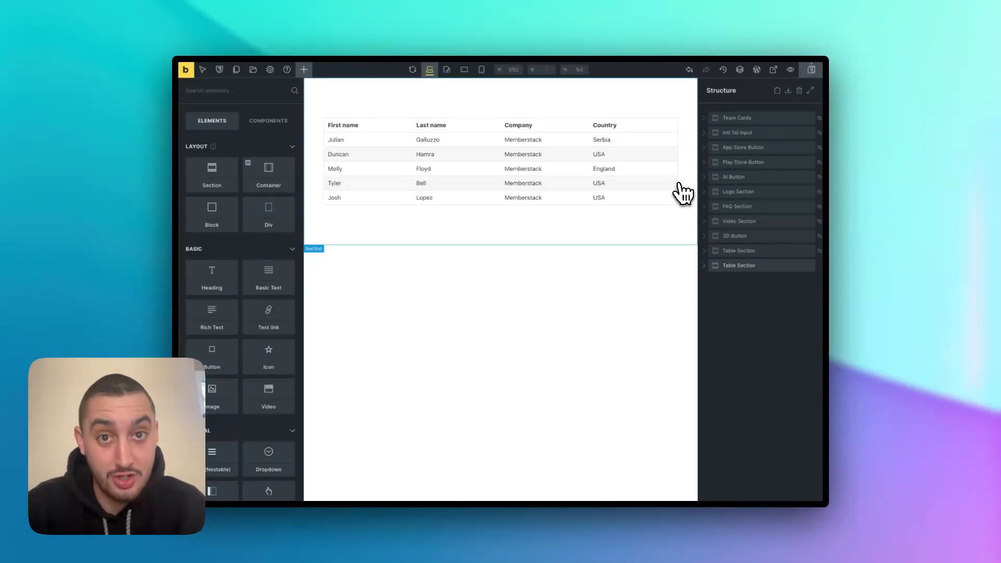
Step: Select the Container inside Table Section, expand it and show its Style settings
{"action": "left_click", "coordinate": [738, 265]}
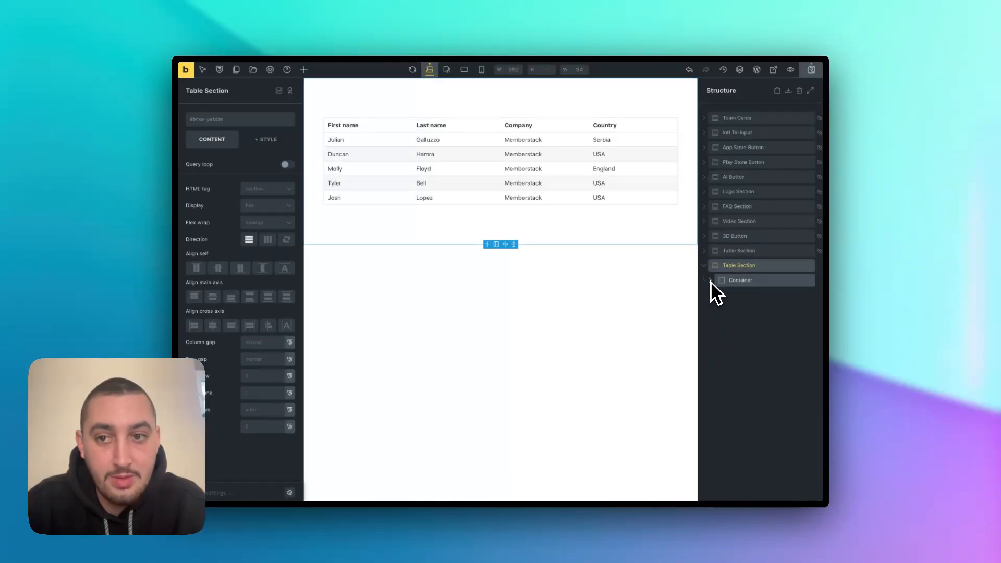
{"action": "left_click", "coordinate": [740, 279]}
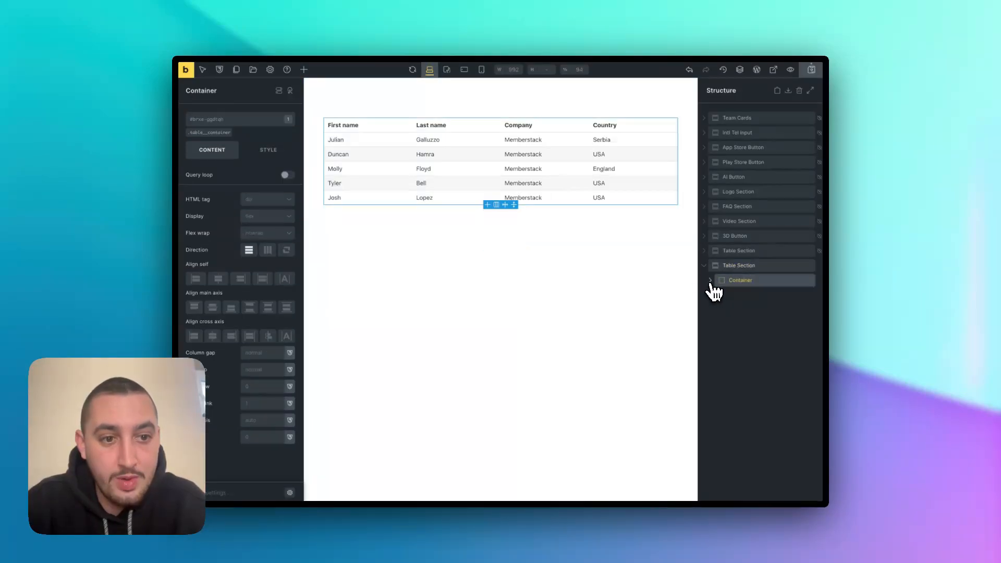
{"action": "left_click", "coordinate": [709, 280]}
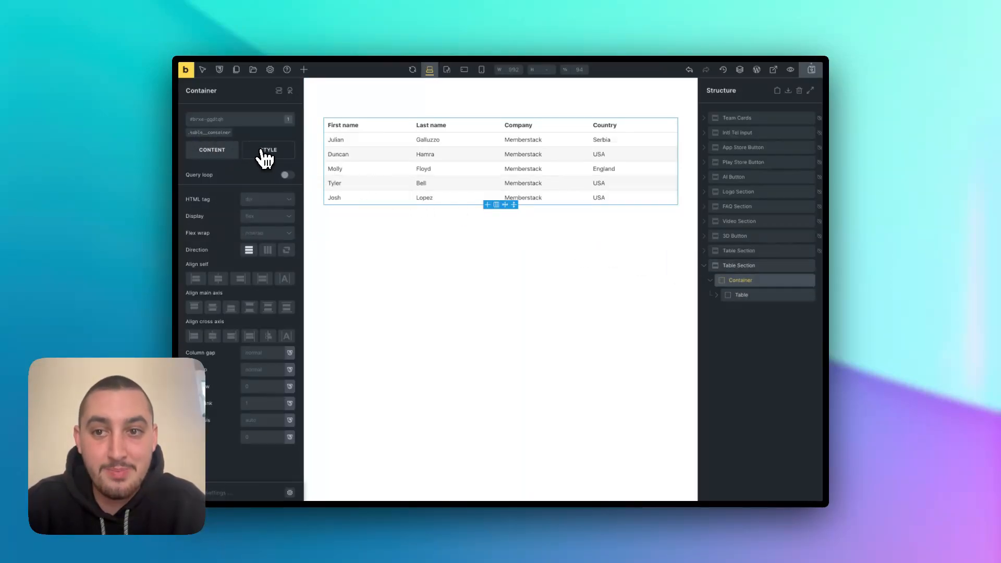
{"action": "left_click", "coordinate": [267, 149]}
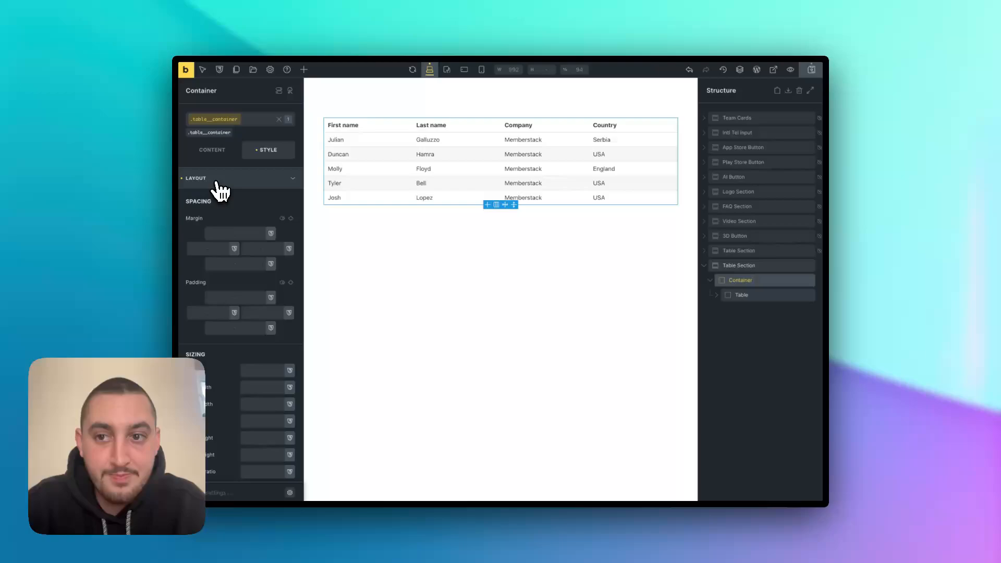
Step: Review the Container's overflow and border styling, then select the Table element inside it
{"action": "scroll", "scroll_direction": "down", "scroll_amount": 3}
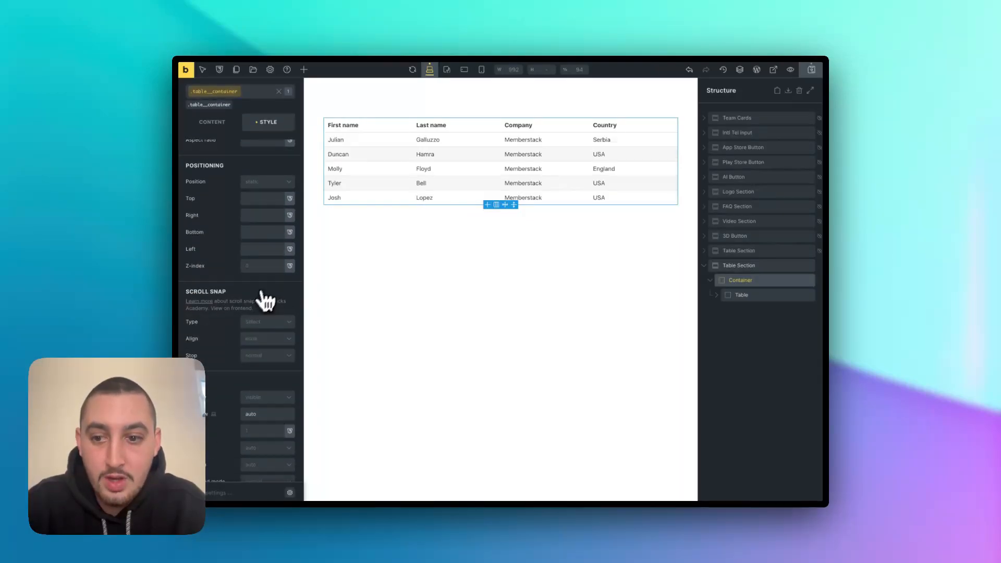
{"action": "scroll", "scroll_direction": "down", "scroll_amount": 3}
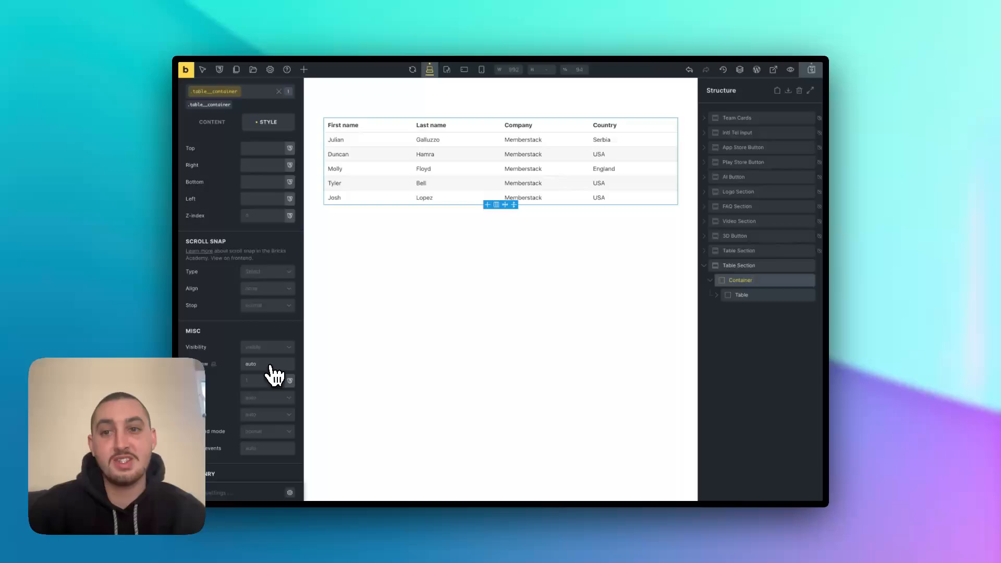
{"action": "scroll", "scroll_direction": "down", "scroll_amount": 3}
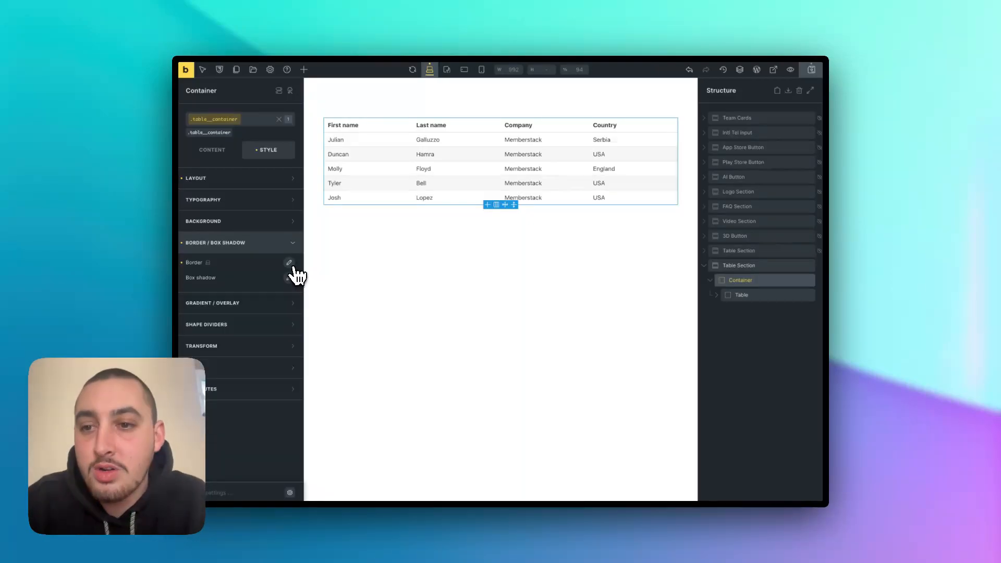
{"action": "left_click", "coordinate": [215, 242]}
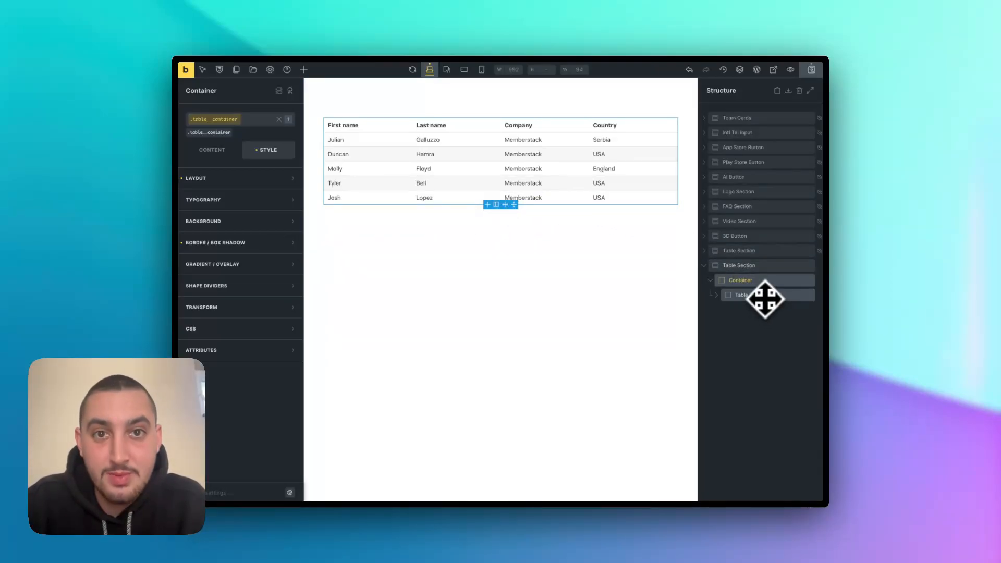
{"action": "left_click", "coordinate": [741, 294]}
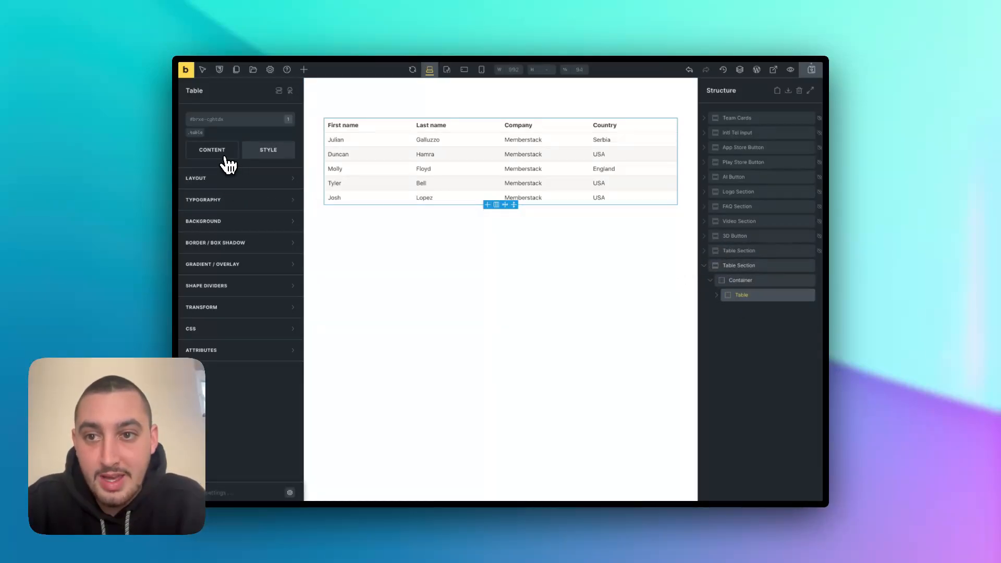
Step: Check the Table, Head and Body elements use the table, thead and tbody custom tags
{"action": "left_click", "coordinate": [211, 150]}
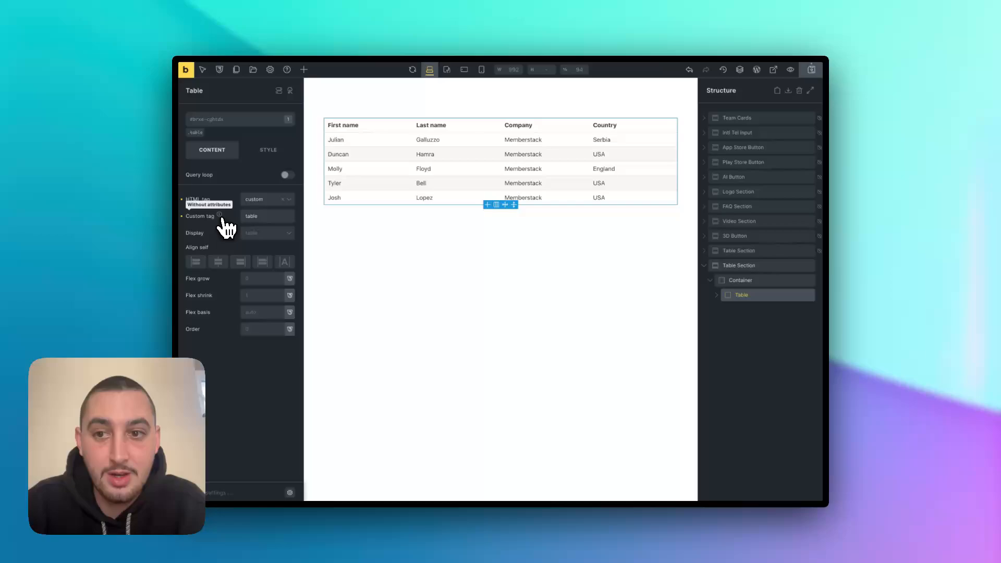
{"action": "mouse_move", "coordinate": [258, 224]}
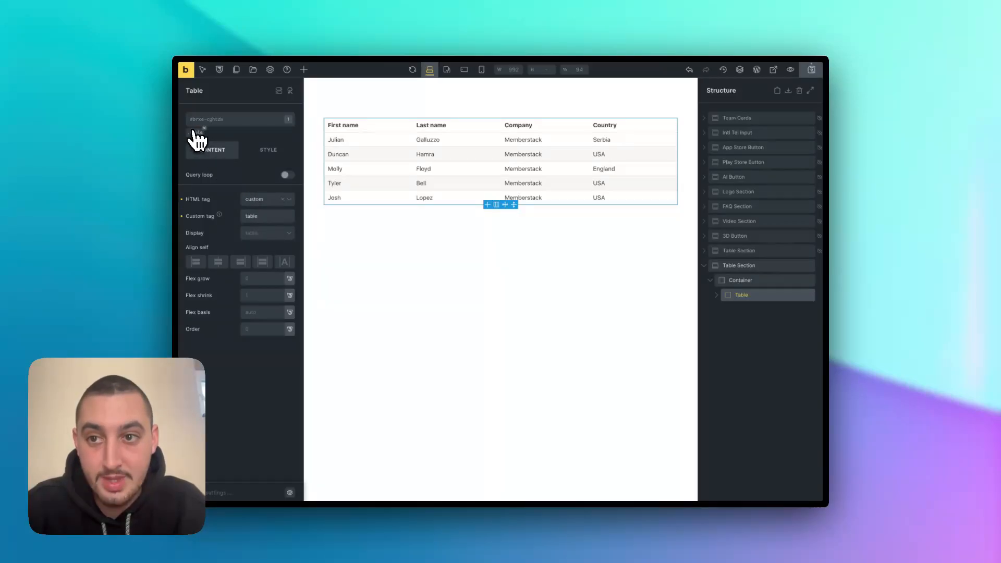
{"action": "left_click", "coordinate": [716, 294]}
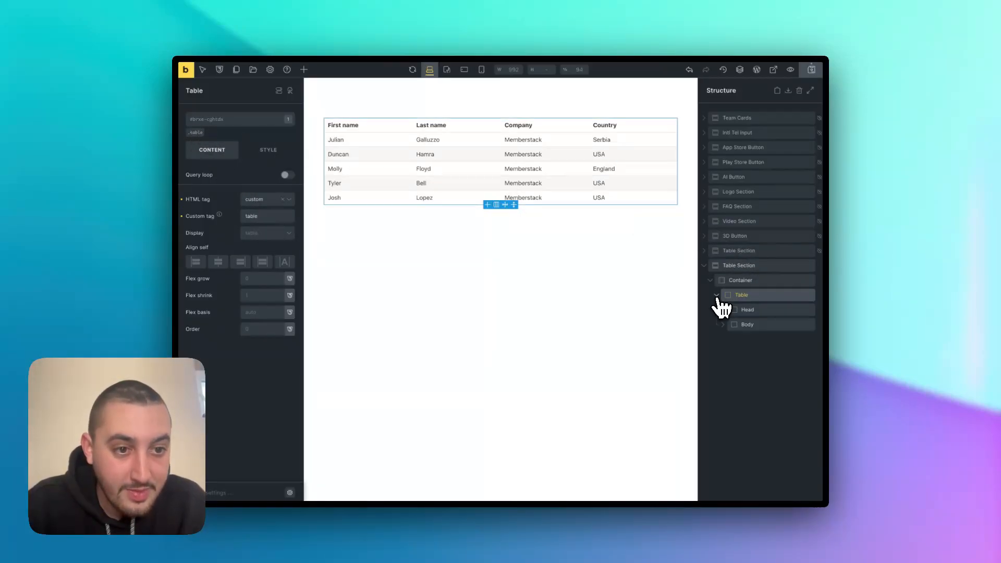
{"action": "left_click", "coordinate": [747, 310]}
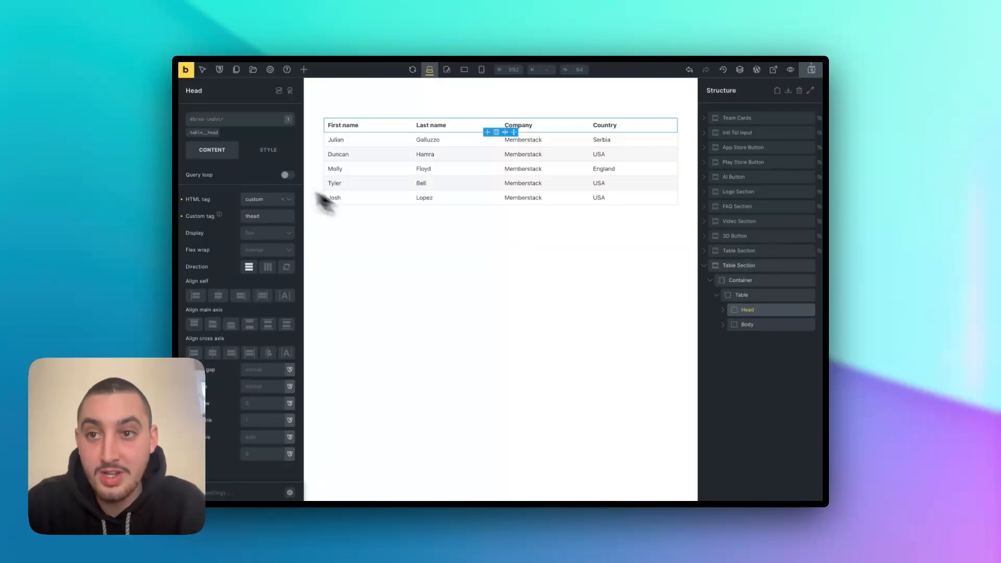
{"action": "mouse_move", "coordinate": [258, 230]}
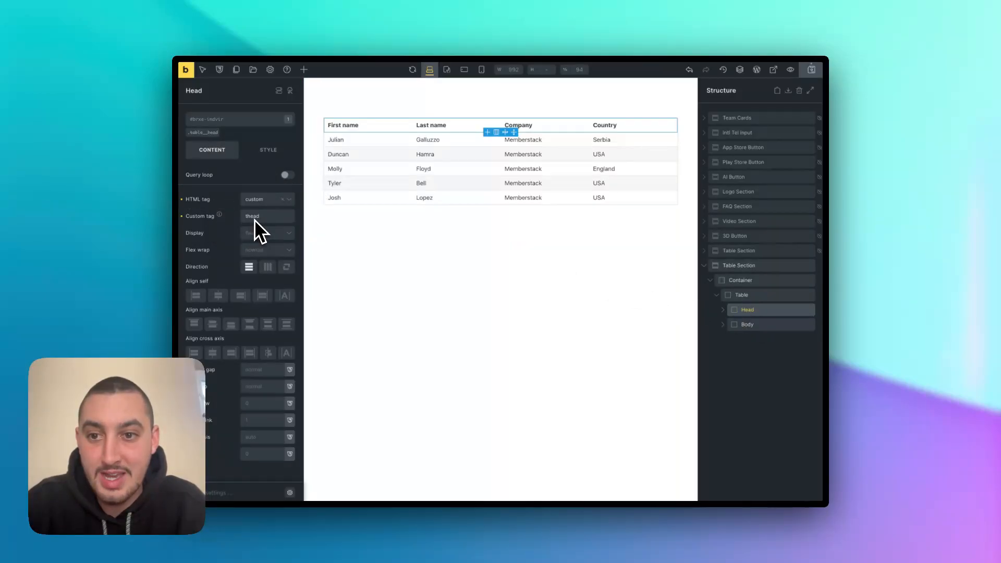
{"action": "left_click", "coordinate": [745, 324]}
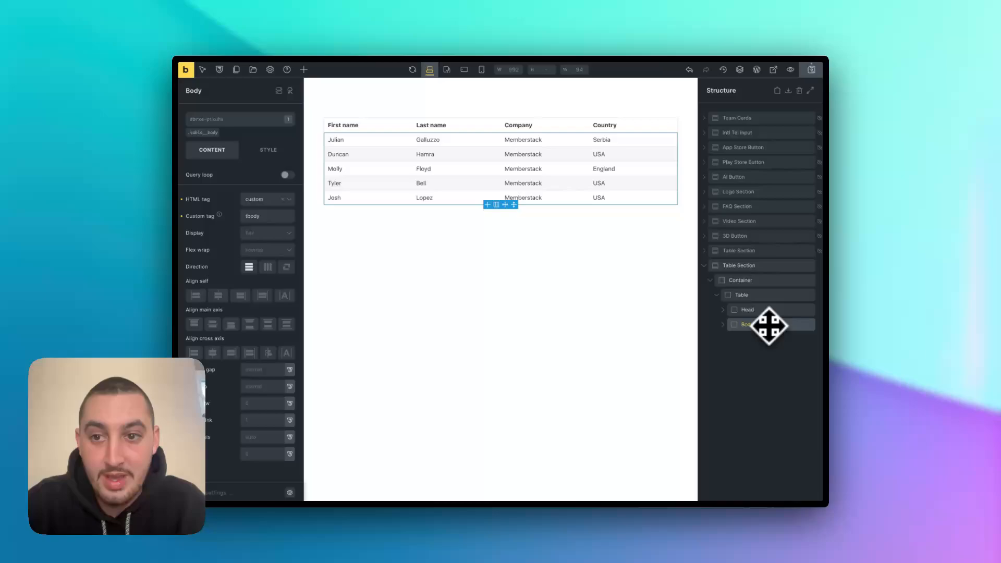
{"action": "mouse_move", "coordinate": [268, 224]}
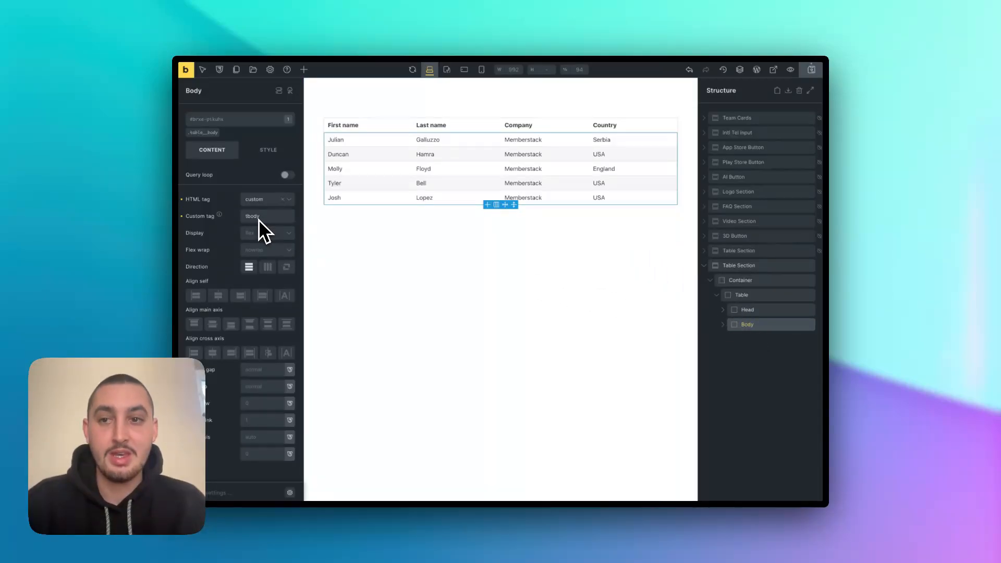
{"action": "mouse_move", "coordinate": [395, 296]}
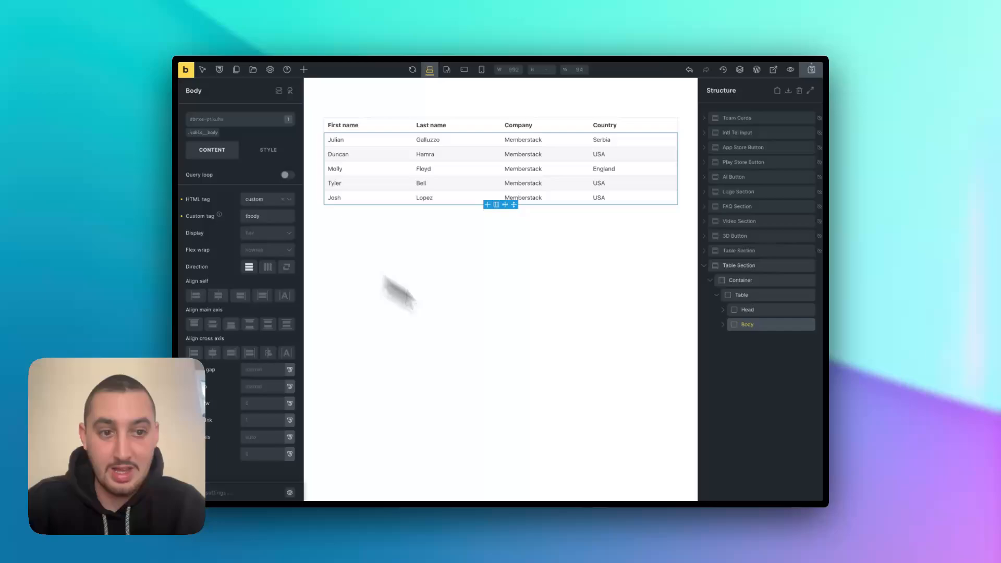
Step: Reveal Body's five rows and activate the .table__body class with its pseudo-class picker
{"action": "left_click", "coordinate": [722, 324]}
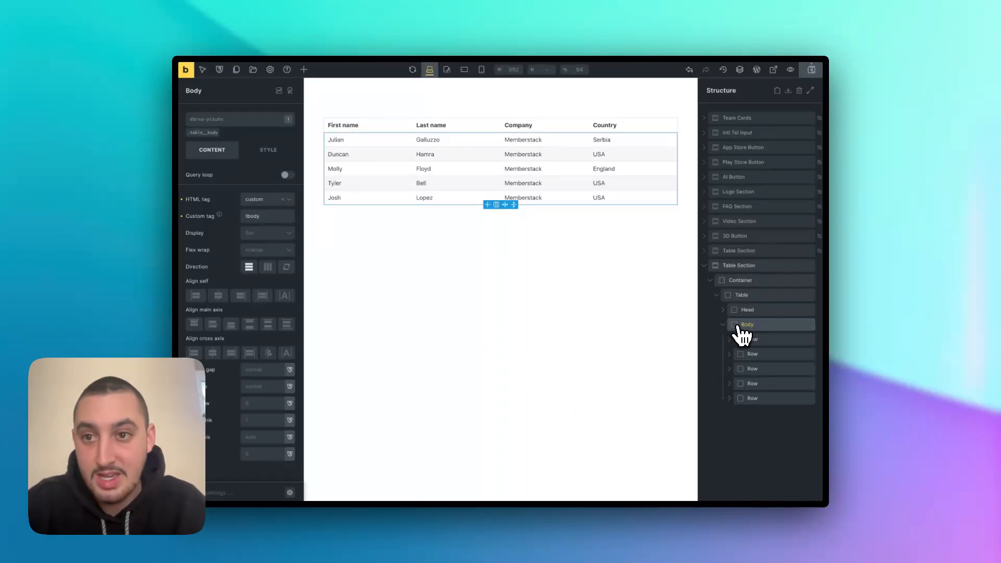
{"action": "left_click", "coordinate": [207, 119]}
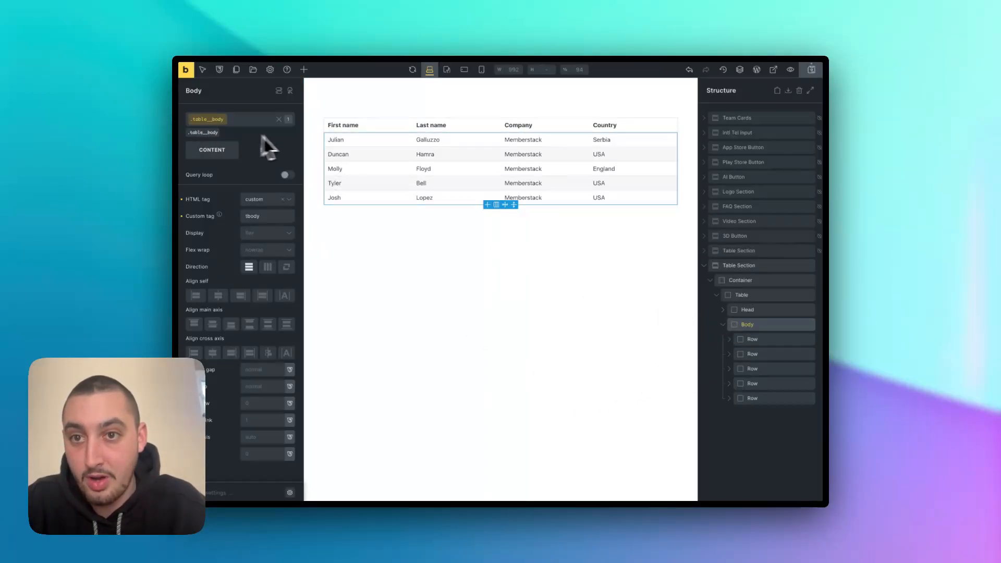
{"action": "left_click", "coordinate": [203, 70]}
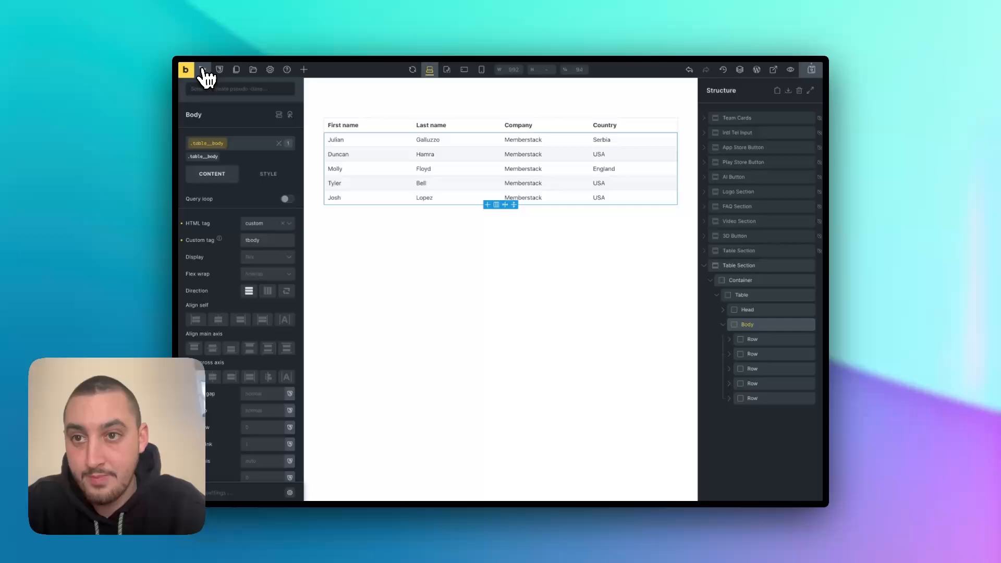
{"action": "left_click", "coordinate": [240, 88]}
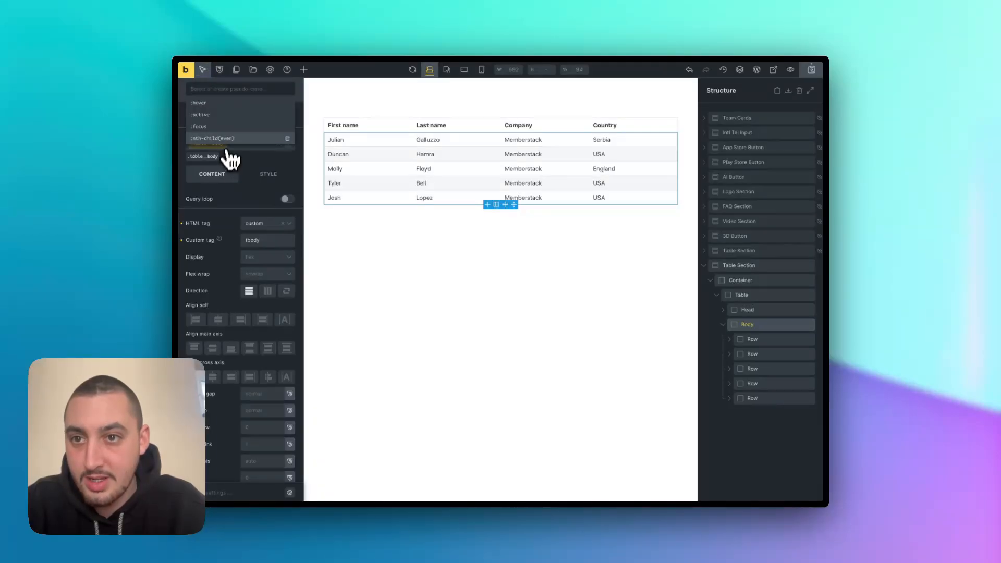
{"action": "left_click", "coordinate": [212, 138]}
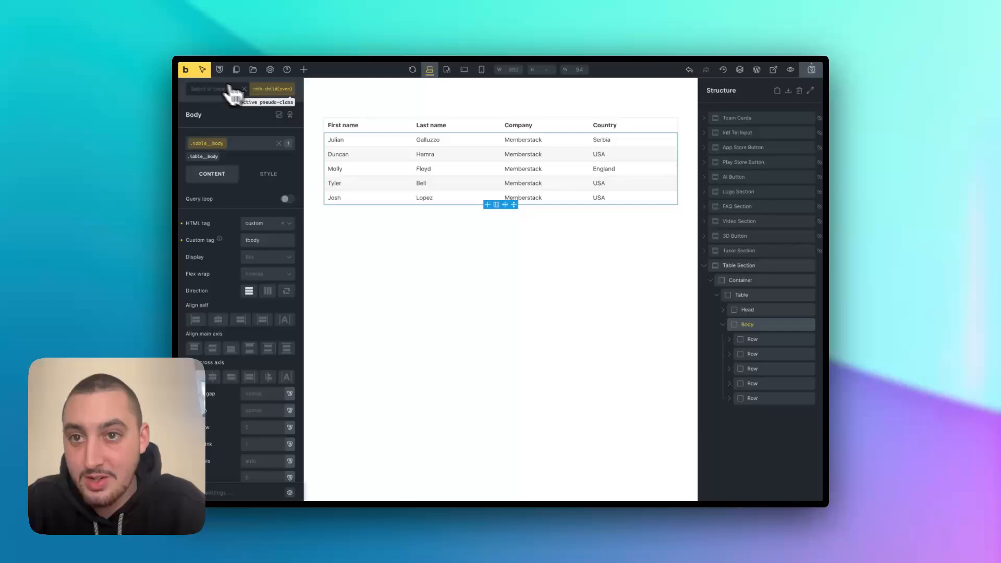
{"action": "left_click", "coordinate": [213, 88]}
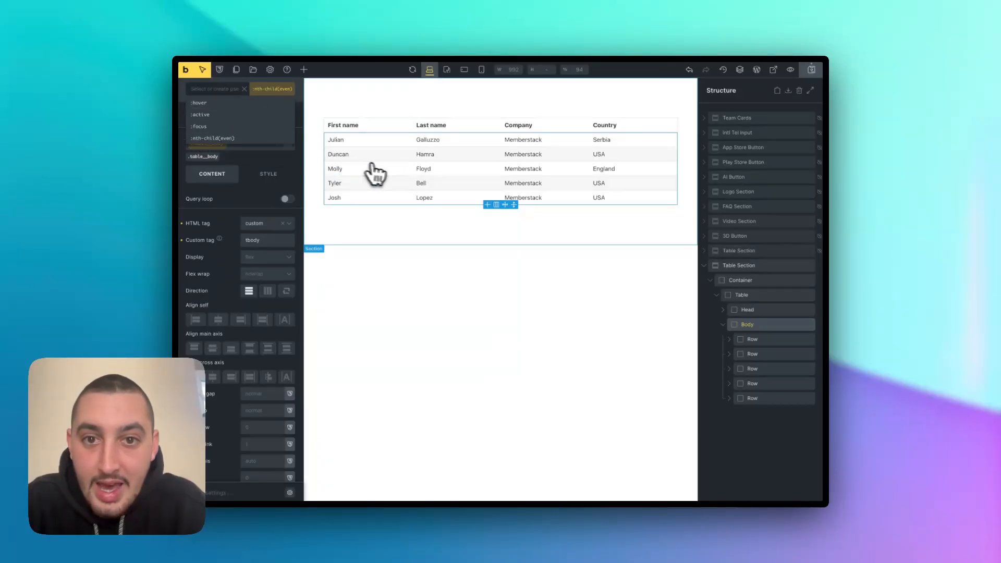
{"action": "mouse_move", "coordinate": [699, 310]}
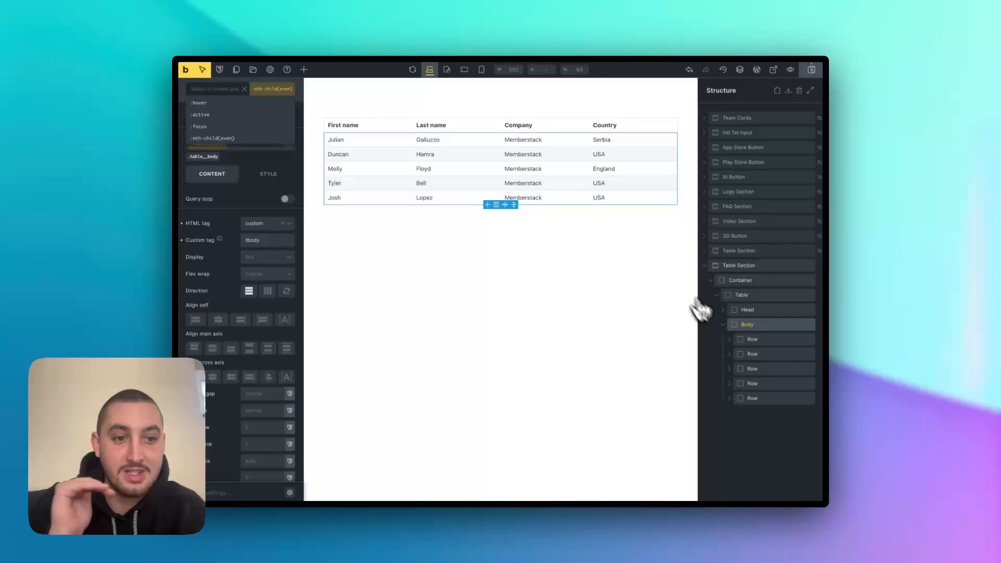
{"action": "right_click", "coordinate": [753, 339]}
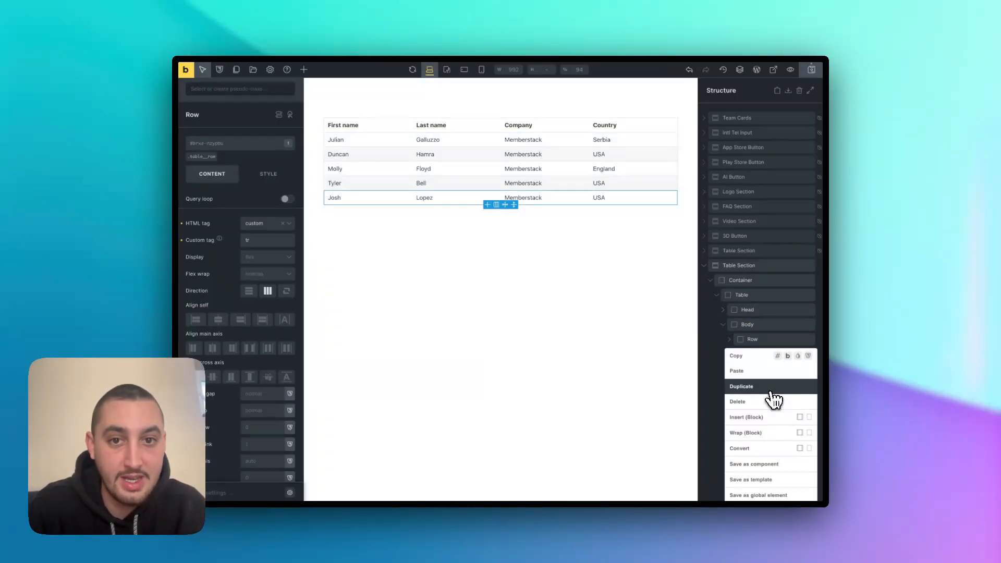
Step: Duplicate the Josh Lopez row twice so the body has seven rows, then inspect the Lopez text
{"action": "left_click", "coordinate": [741, 385]}
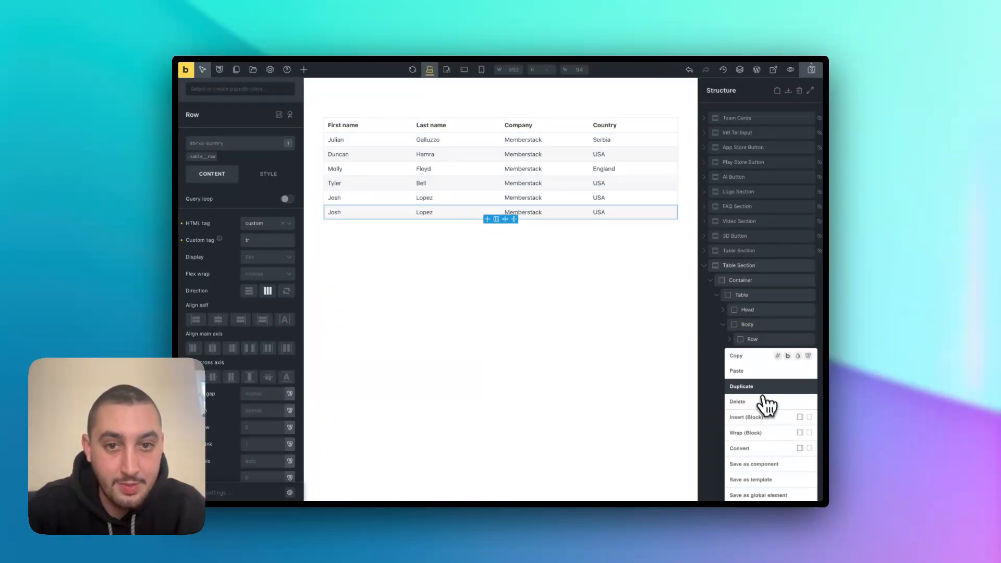
{"action": "left_click", "coordinate": [741, 386]}
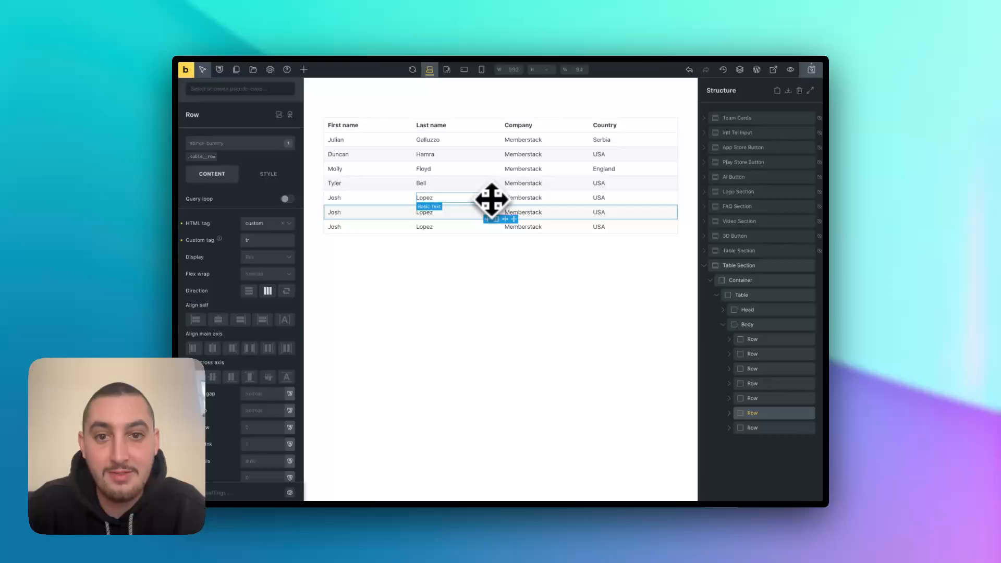
{"action": "left_click", "coordinate": [424, 197]}
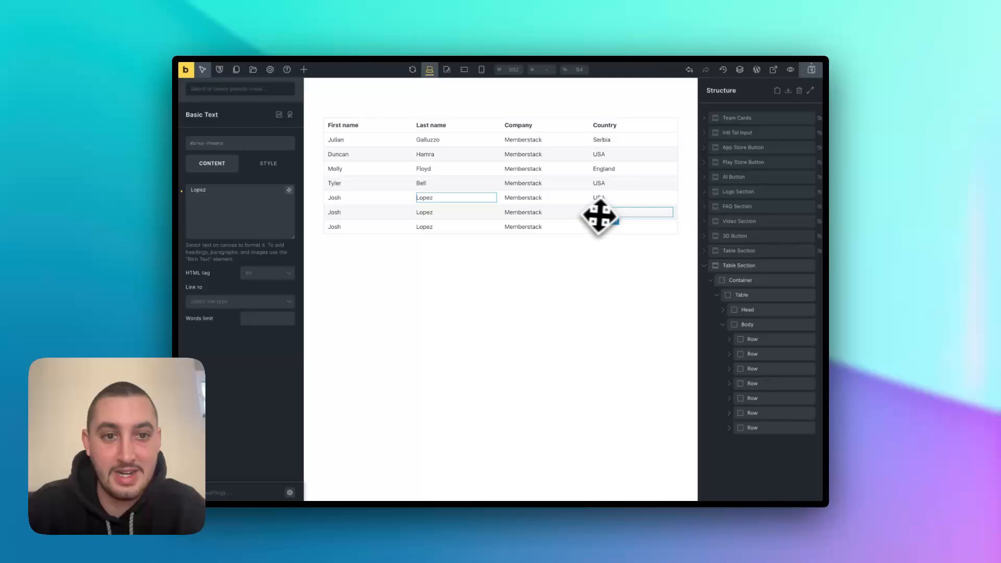
{"action": "left_click", "coordinate": [746, 309]}
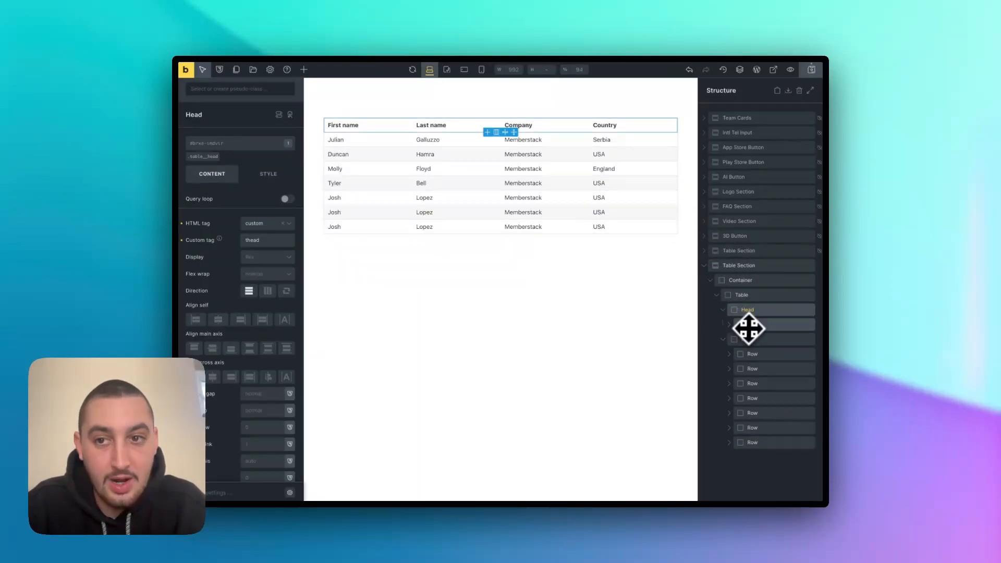
Step: Expand the header Row inside Head and check the First name cell uses the th tag
{"action": "left_click", "coordinate": [752, 324]}
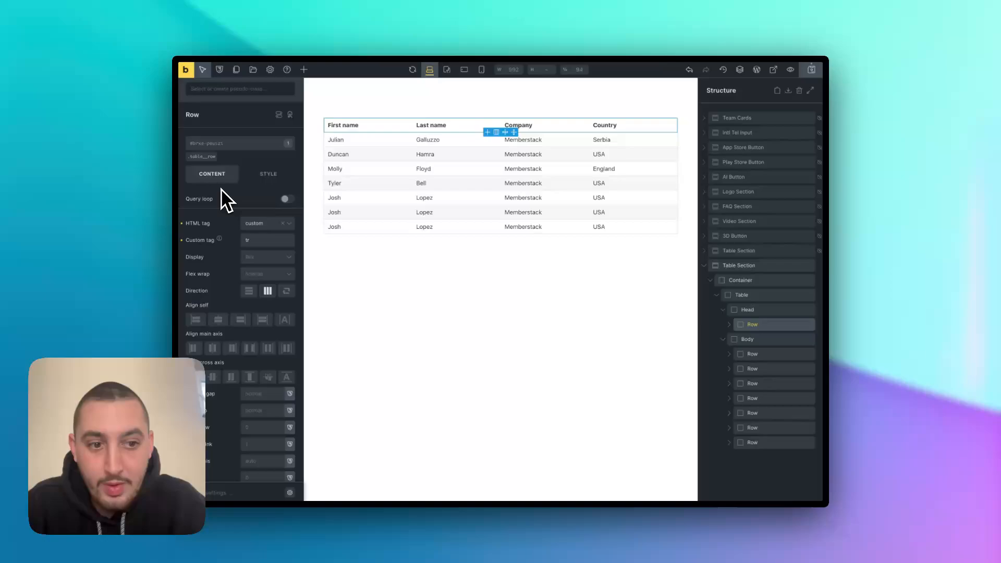
{"action": "mouse_move", "coordinate": [267, 268]}
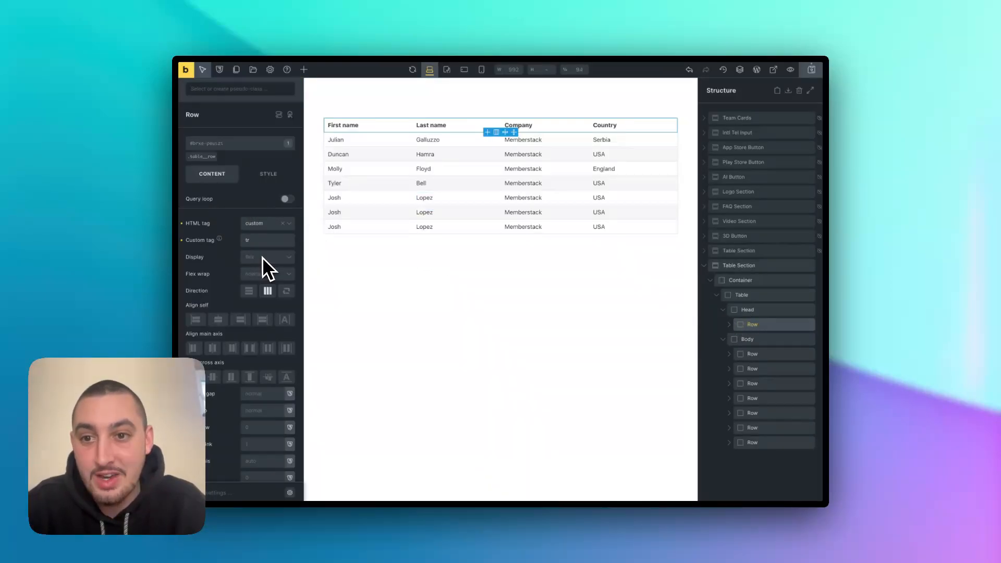
{"action": "mouse_move", "coordinate": [734, 331]}
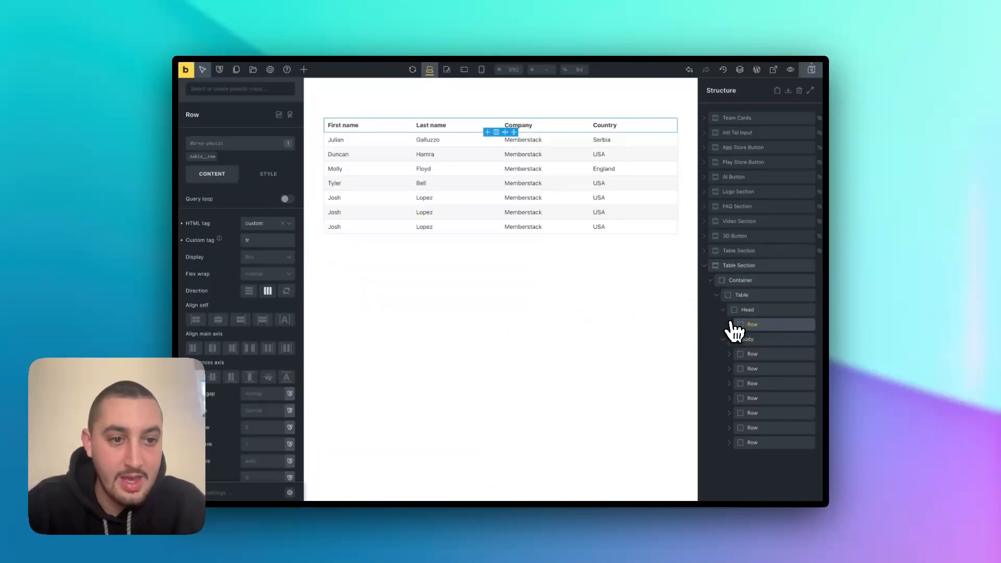
{"action": "left_click", "coordinate": [722, 324]}
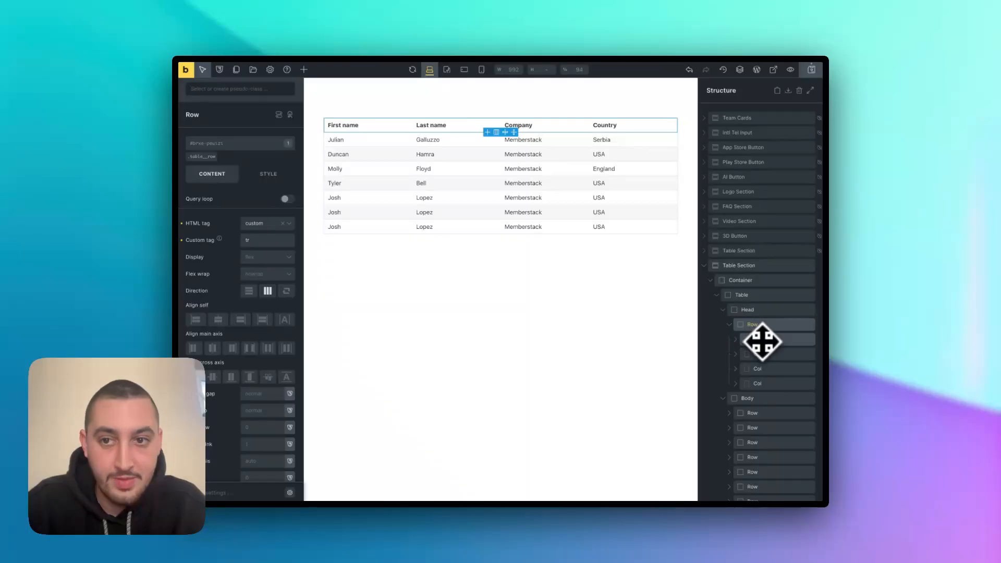
{"action": "left_click", "coordinate": [367, 125]}
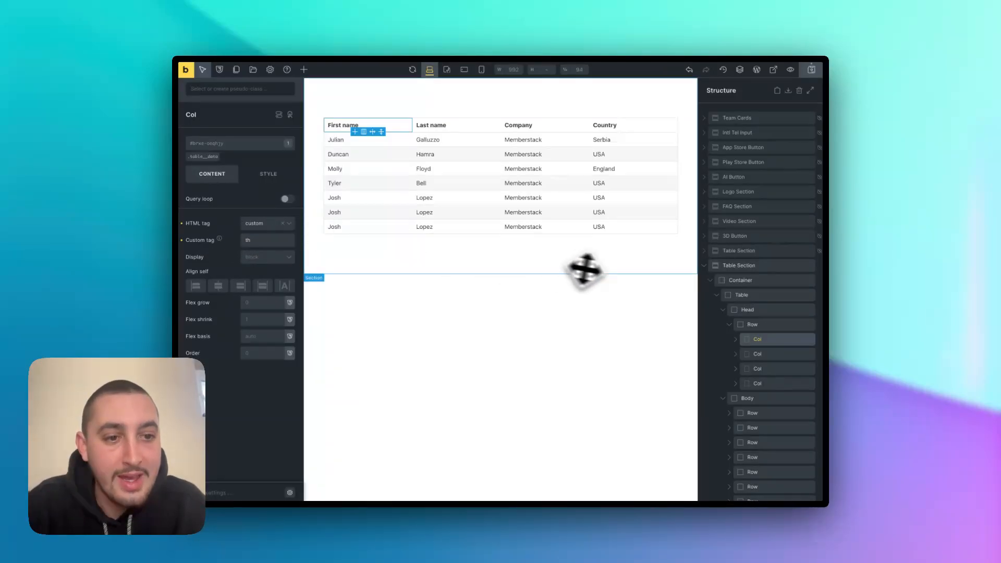
{"action": "left_click", "coordinate": [202, 143]}
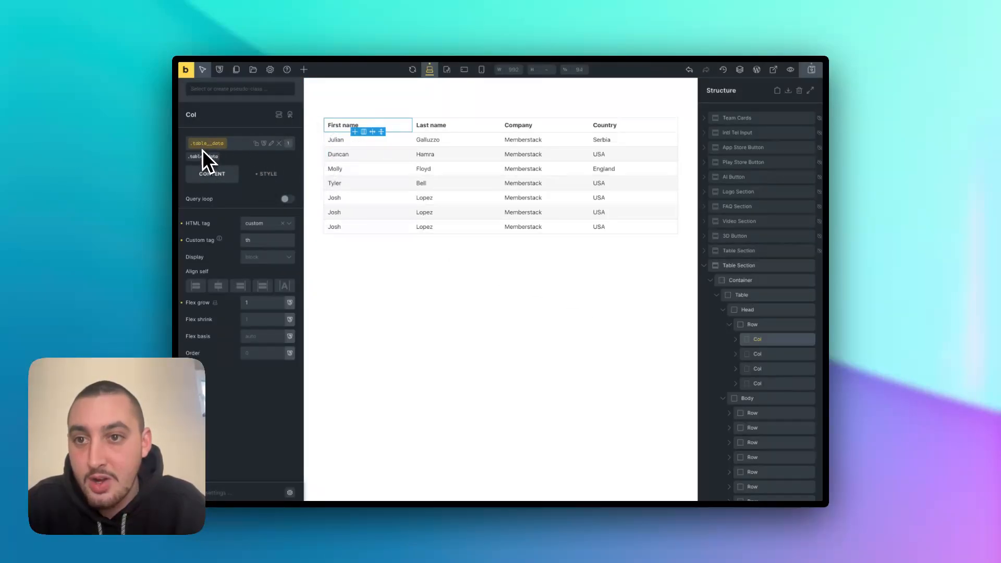
{"action": "mouse_move", "coordinate": [228, 160]}
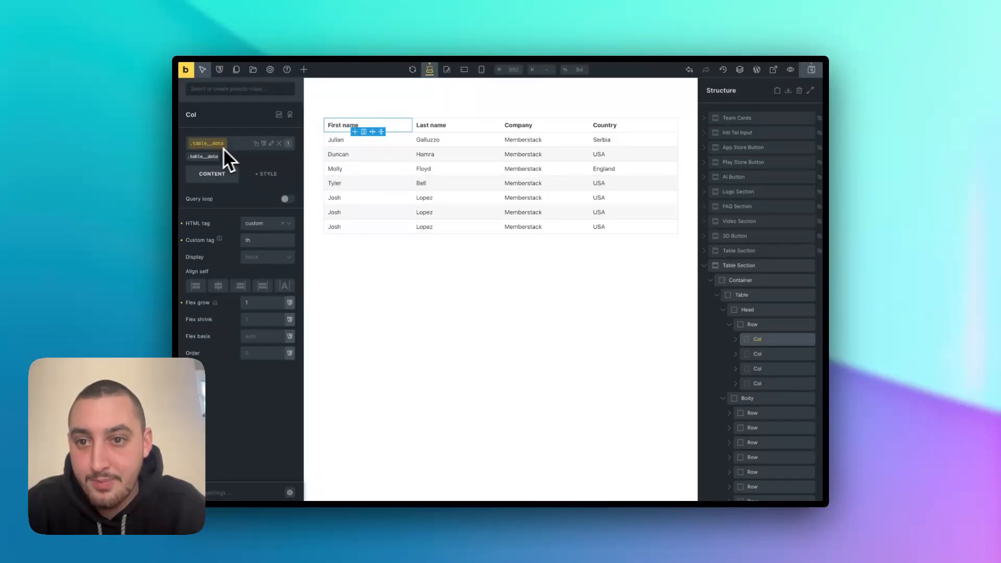
{"action": "left_click", "coordinate": [268, 174]}
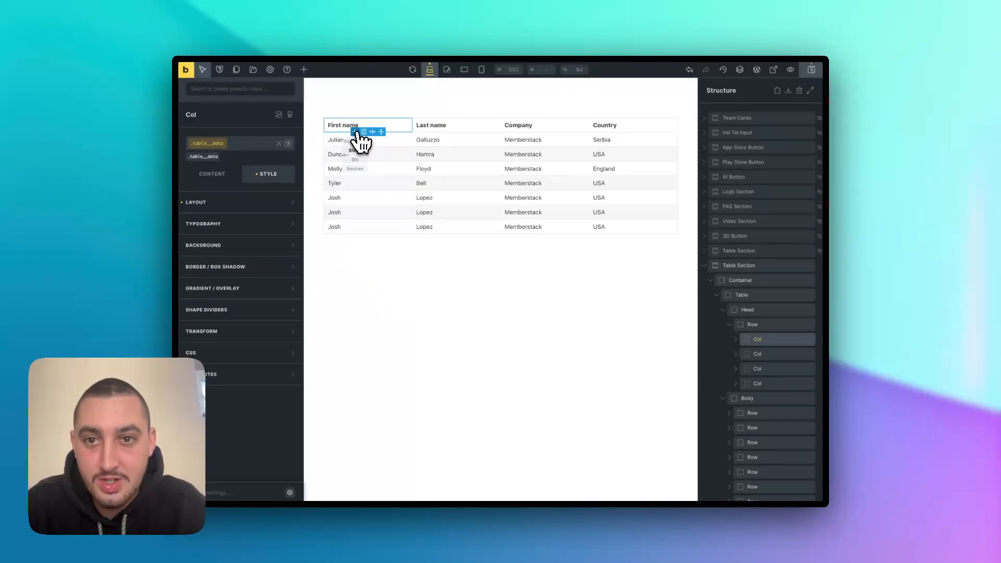
{"action": "mouse_move", "coordinate": [456, 212]}
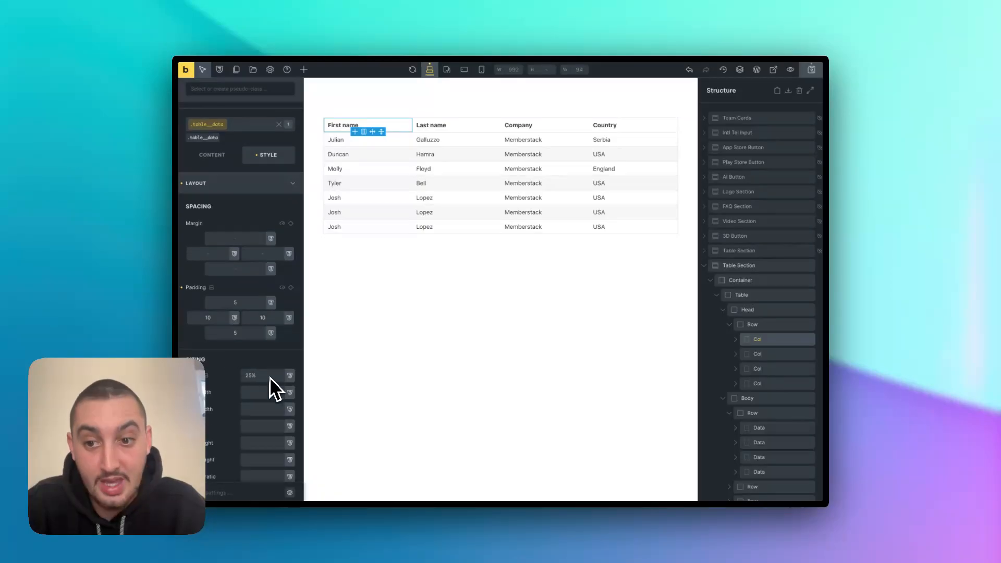
{"action": "left_click", "coordinate": [431, 125]}
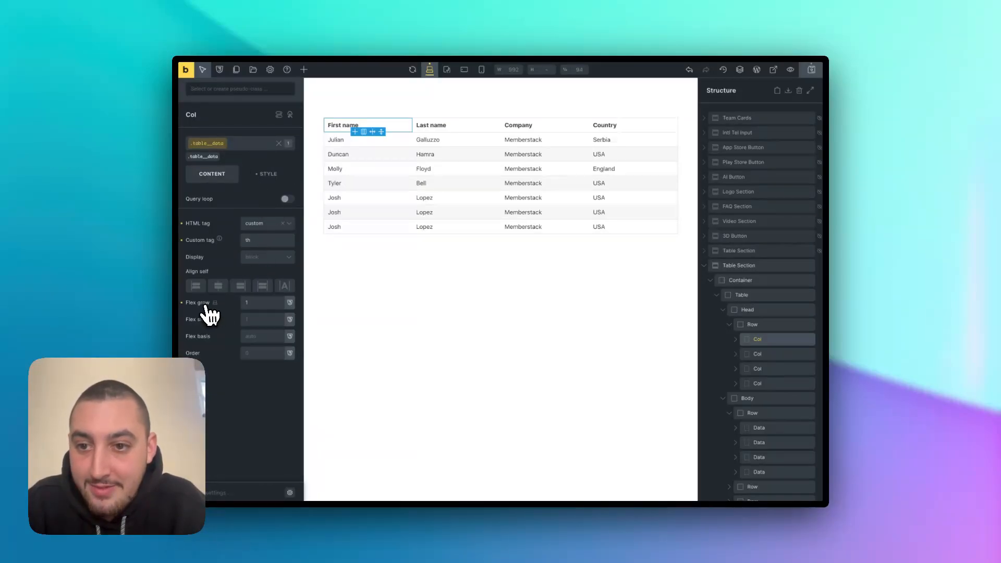
{"action": "mouse_move", "coordinate": [641, 319]}
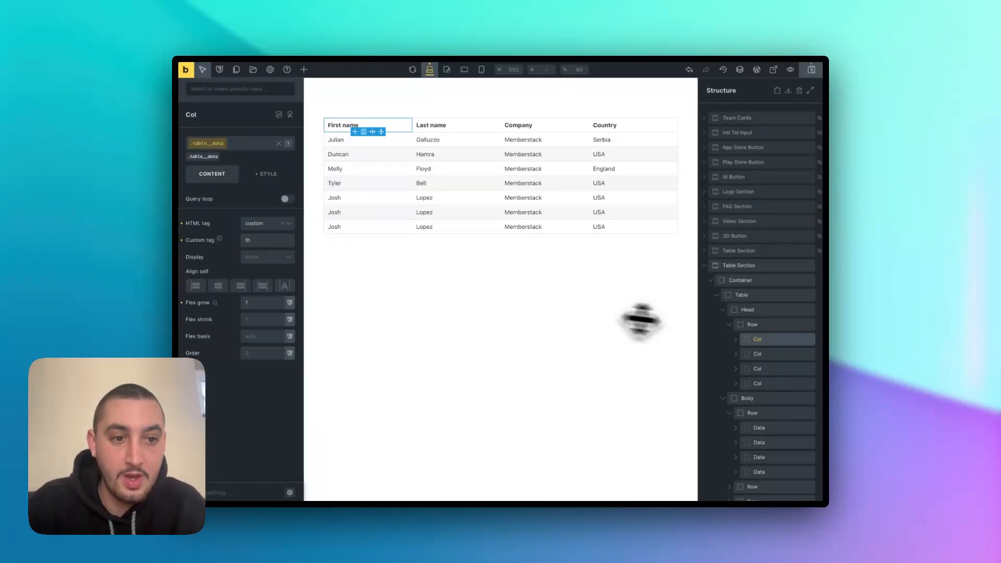
Step: Check the head Row's tr tag, reveal the First name cell's Text element and style, then select the Julian body cell
{"action": "left_click", "coordinate": [752, 324]}
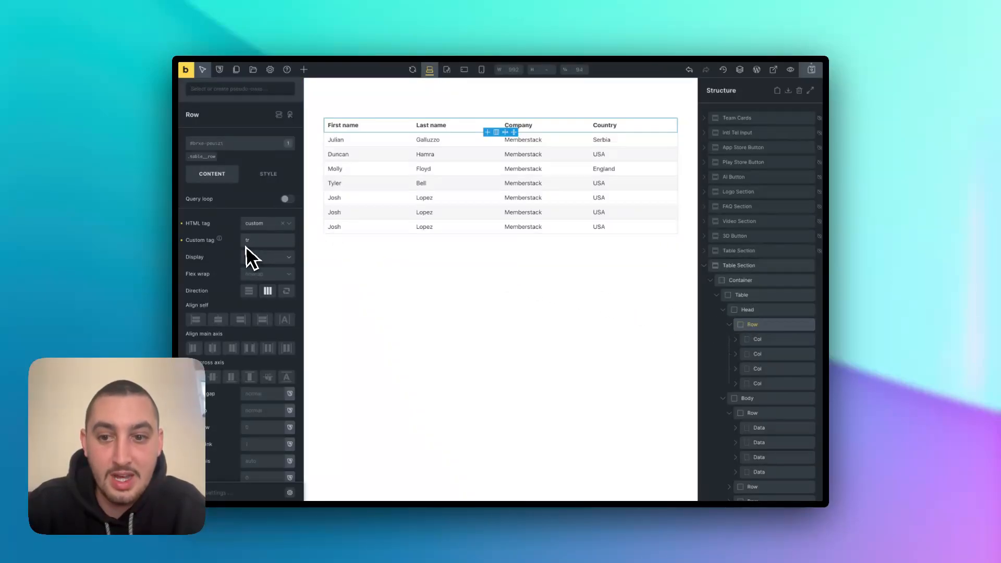
{"action": "mouse_move", "coordinate": [268, 313]}
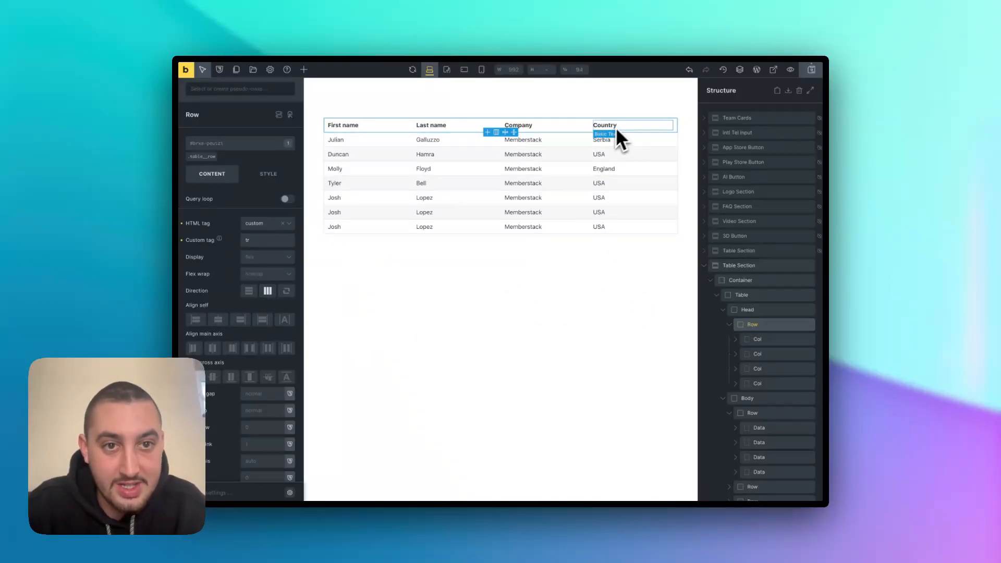
{"action": "mouse_move", "coordinate": [646, 141]}
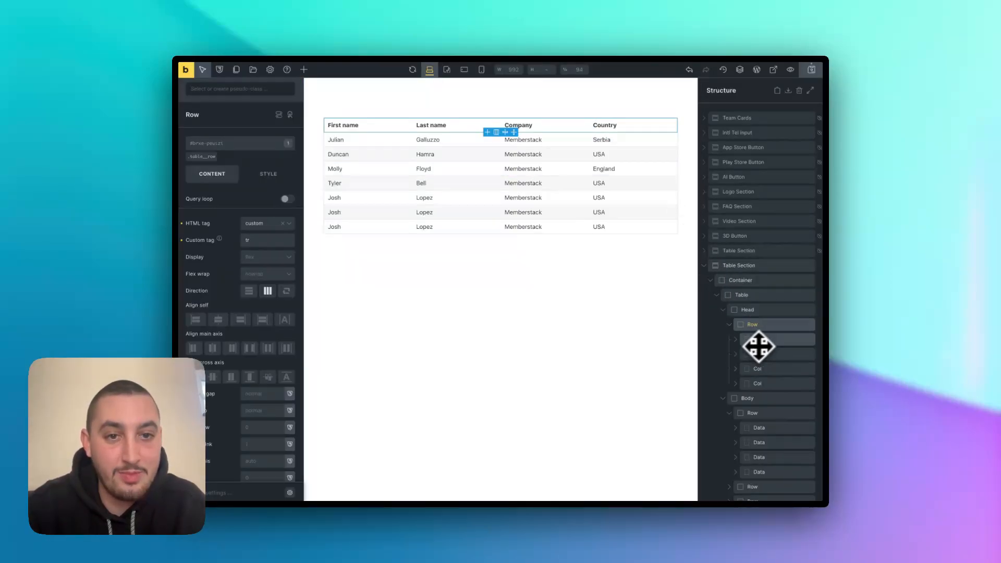
{"action": "left_click", "coordinate": [757, 338]}
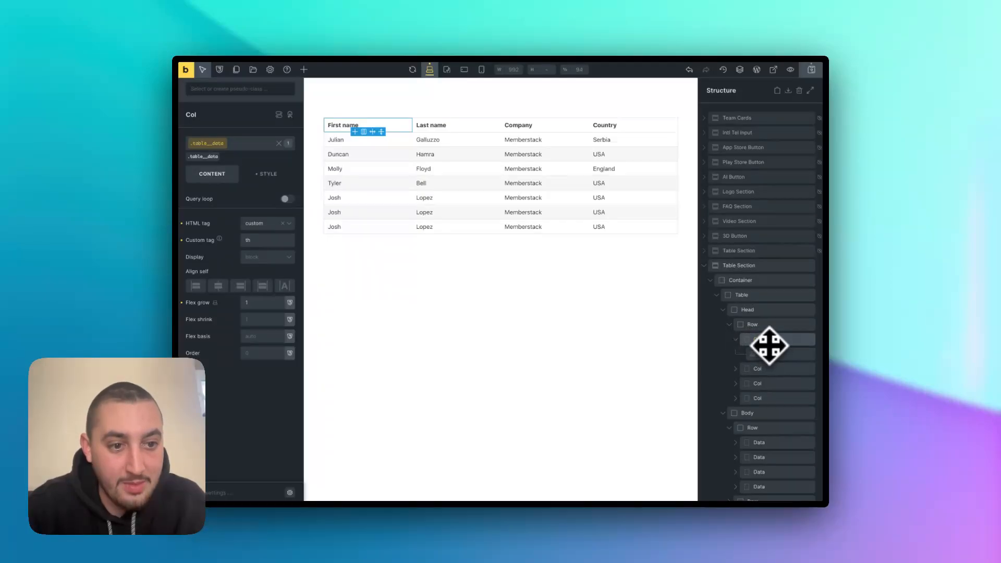
{"action": "left_click", "coordinate": [764, 354]}
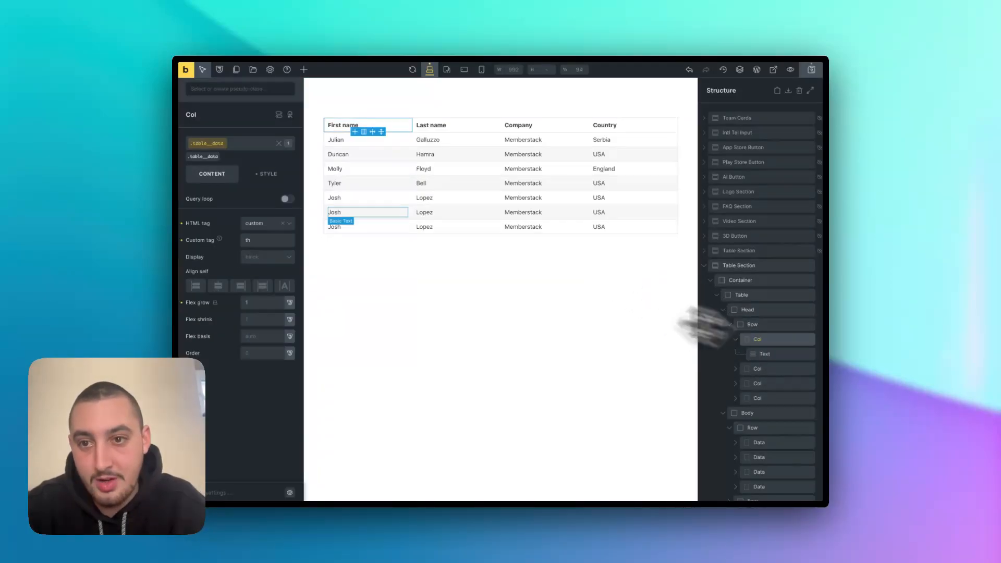
{"action": "left_click", "coordinate": [268, 173]}
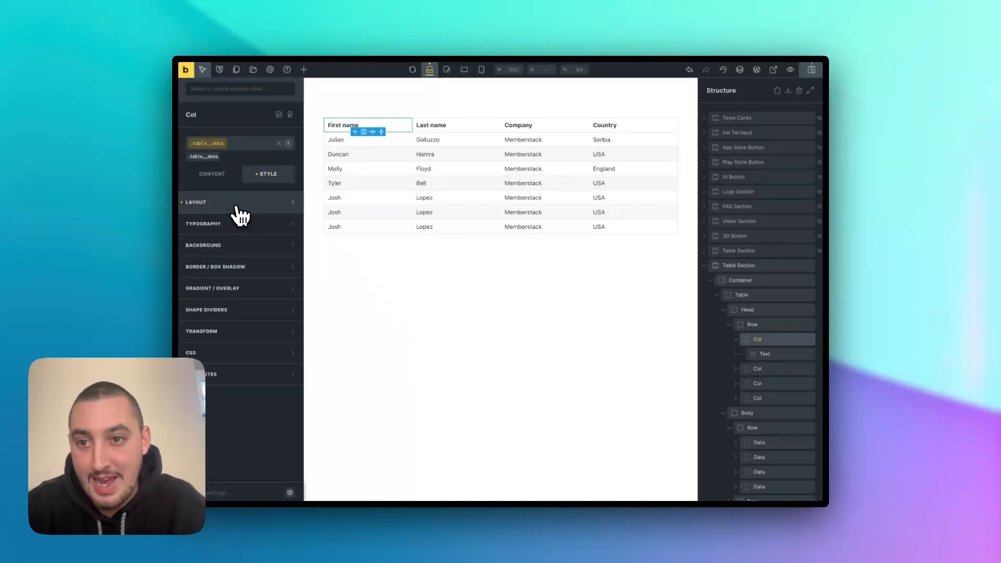
{"action": "mouse_move", "coordinate": [616, 303]}
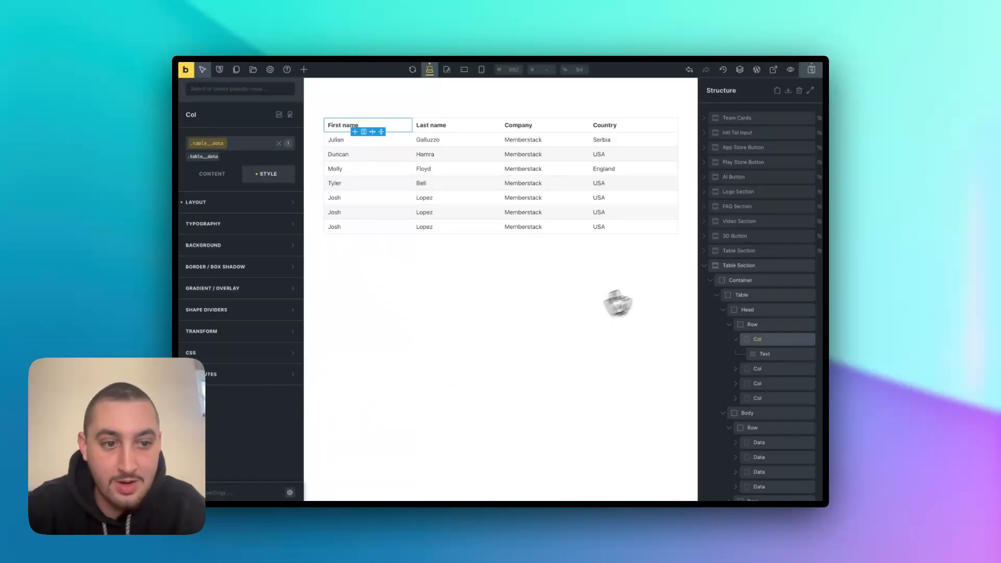
{"action": "mouse_move", "coordinate": [769, 350]}
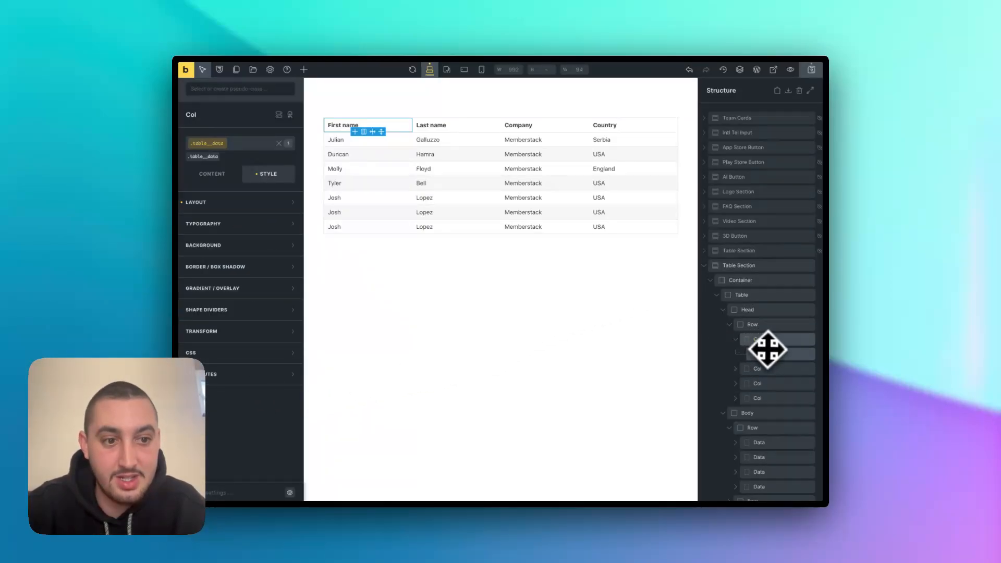
{"action": "left_click", "coordinate": [772, 353]}
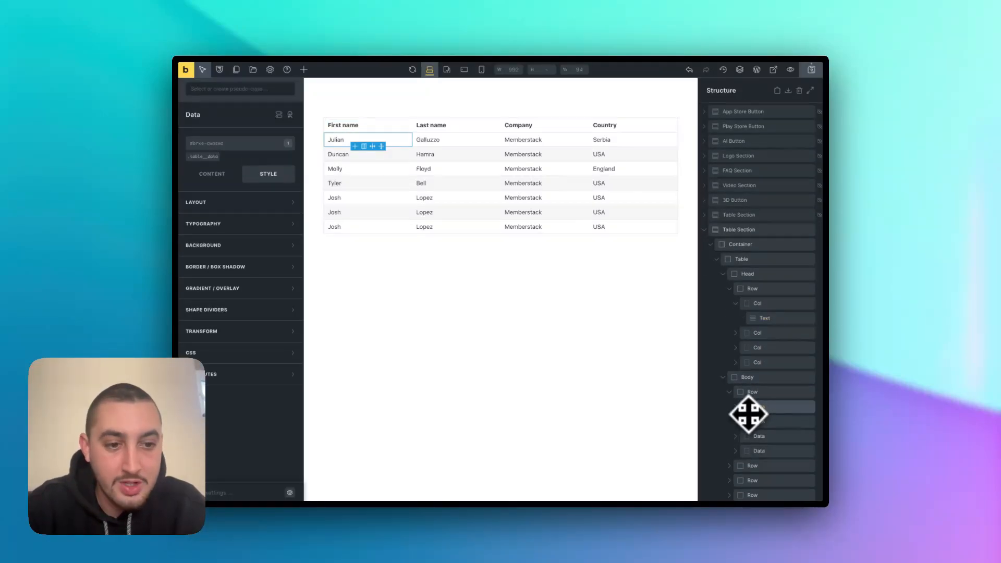
Step: Collapse Head, show the first body Row's content settings and select its Julian cell with the td tag
{"action": "left_click", "coordinate": [747, 377]}
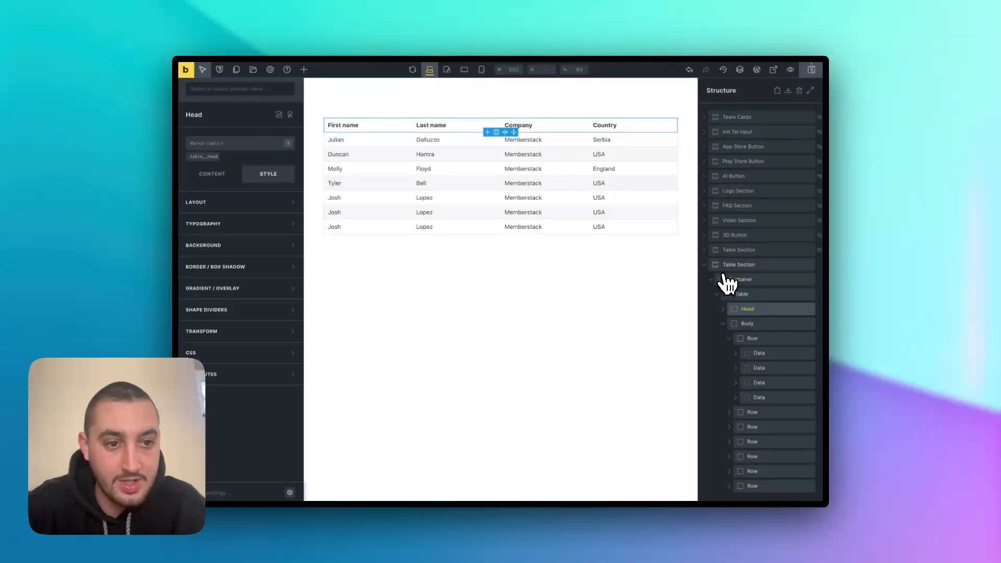
{"action": "left_click", "coordinate": [746, 323]}
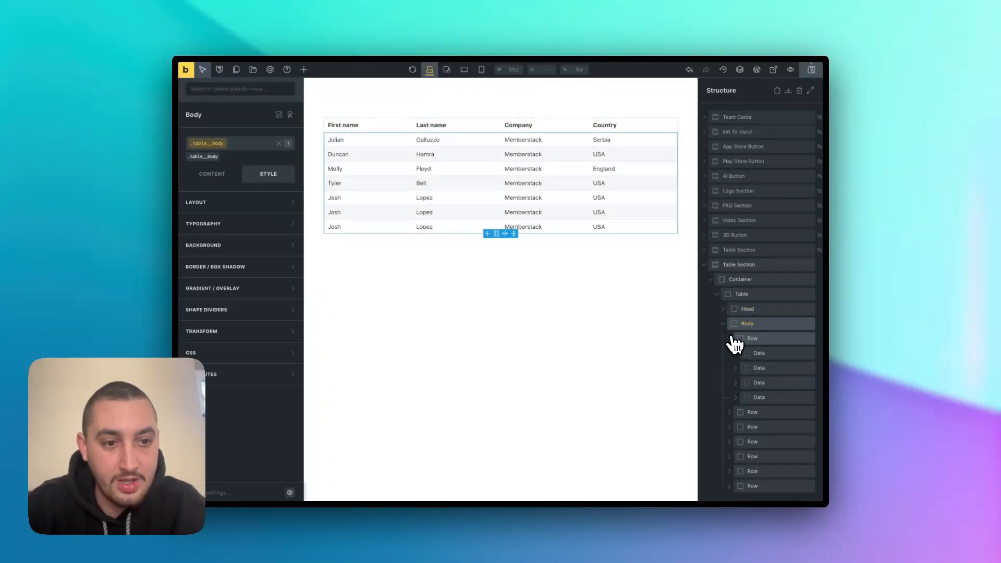
{"action": "left_click", "coordinate": [751, 338]}
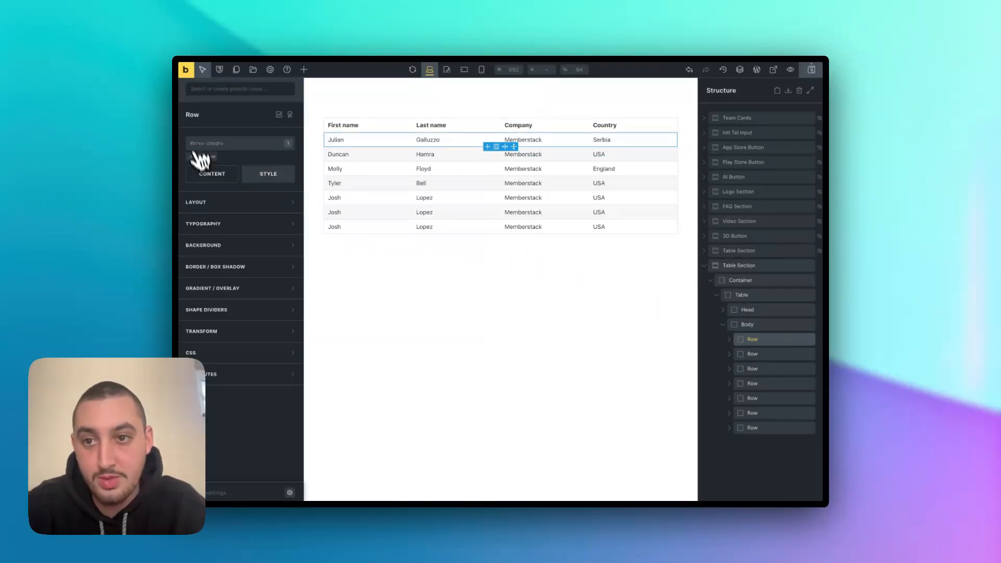
{"action": "left_click", "coordinate": [211, 173]}
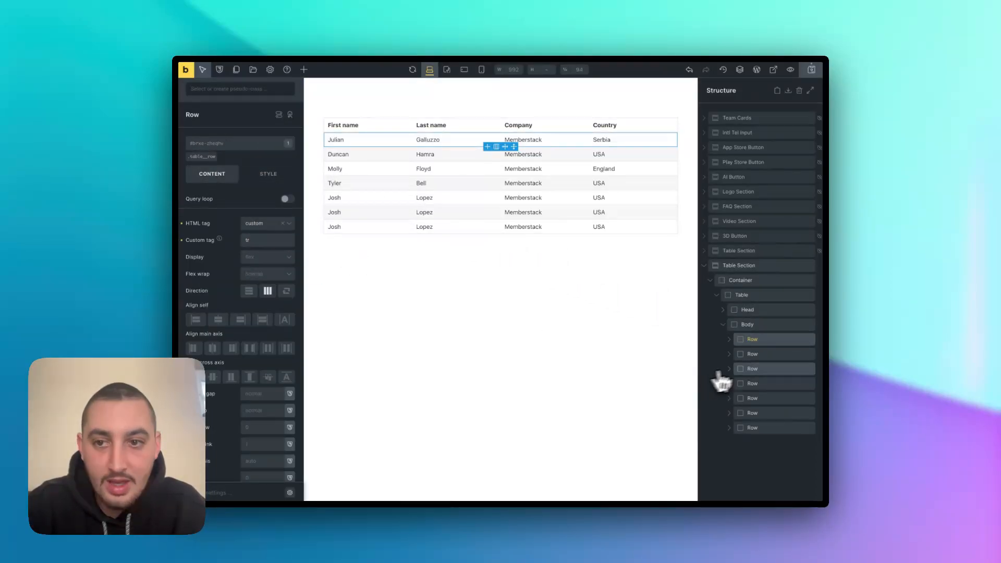
{"action": "left_click", "coordinate": [723, 339]}
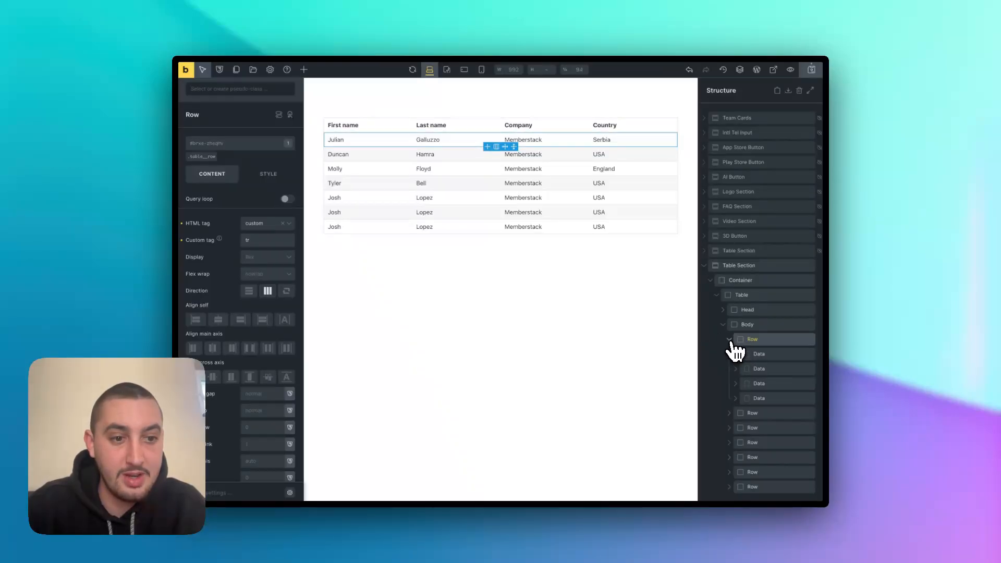
{"action": "left_click", "coordinate": [758, 353]}
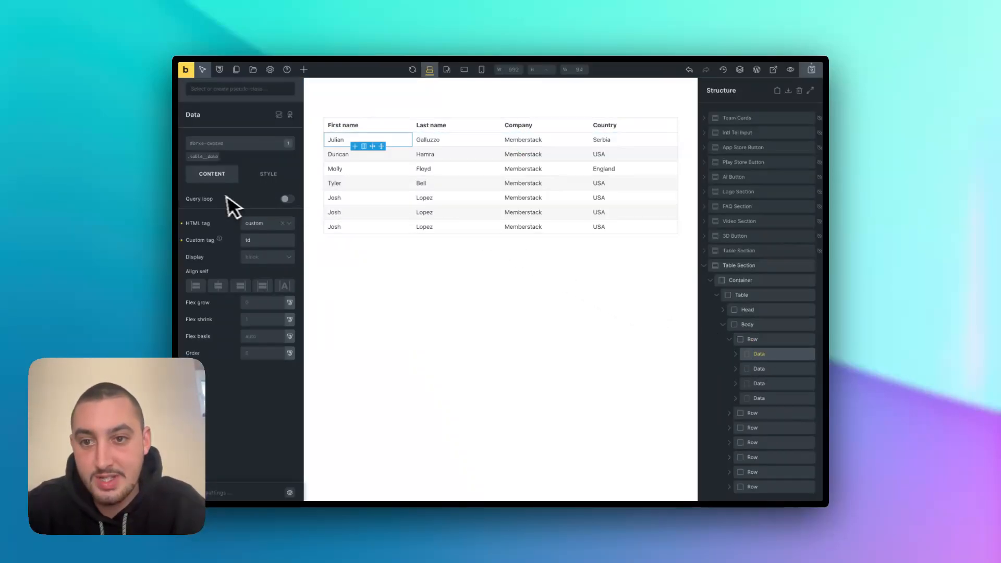
{"action": "mouse_move", "coordinate": [265, 256]}
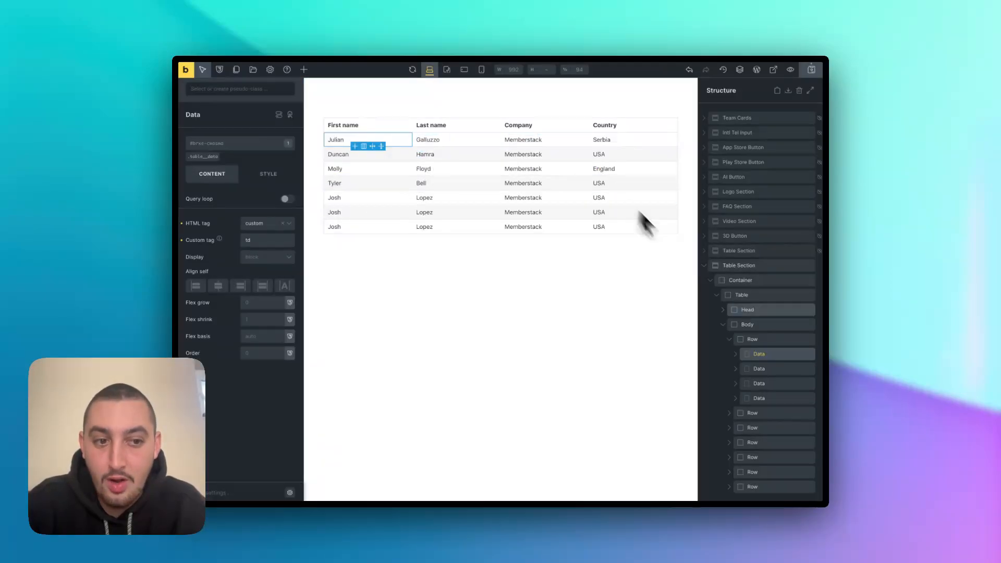
{"action": "mouse_move", "coordinate": [766, 367]}
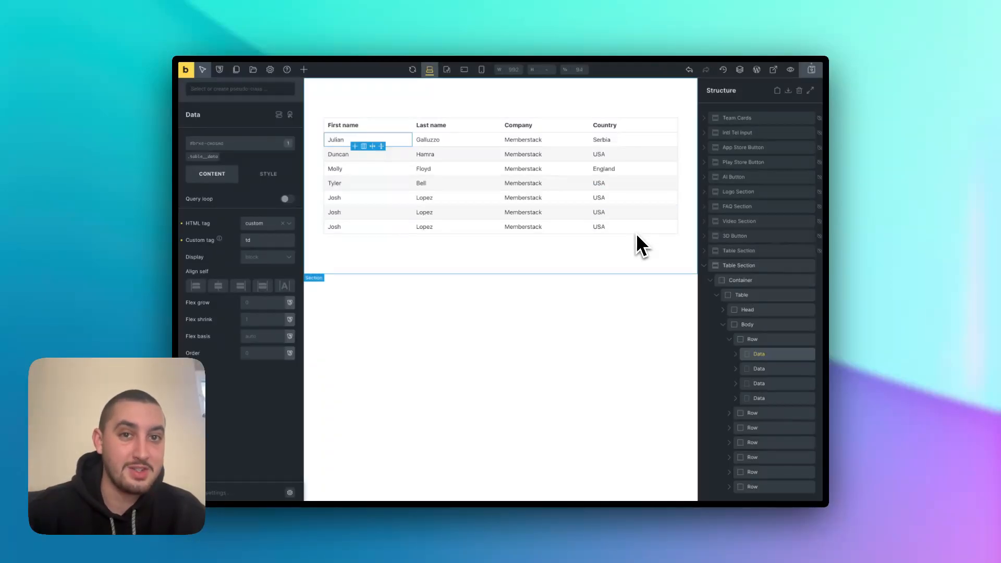
{"action": "mouse_move", "coordinate": [469, 431]}
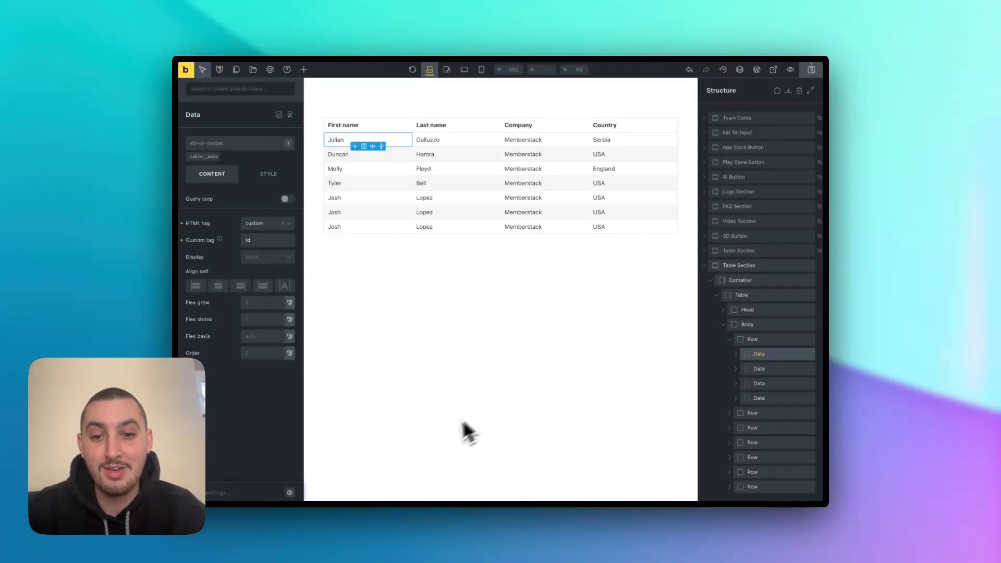